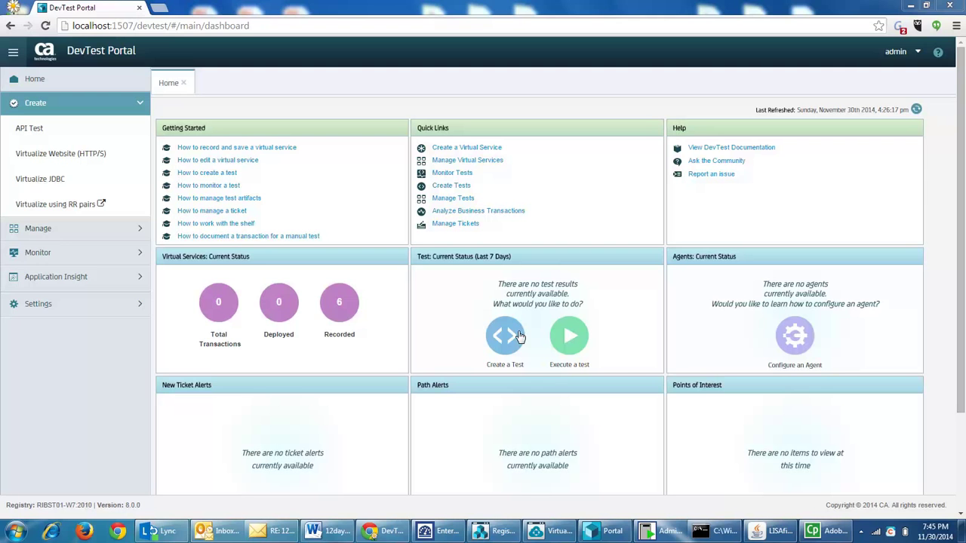
pyautogui.moveTo(345, 308)
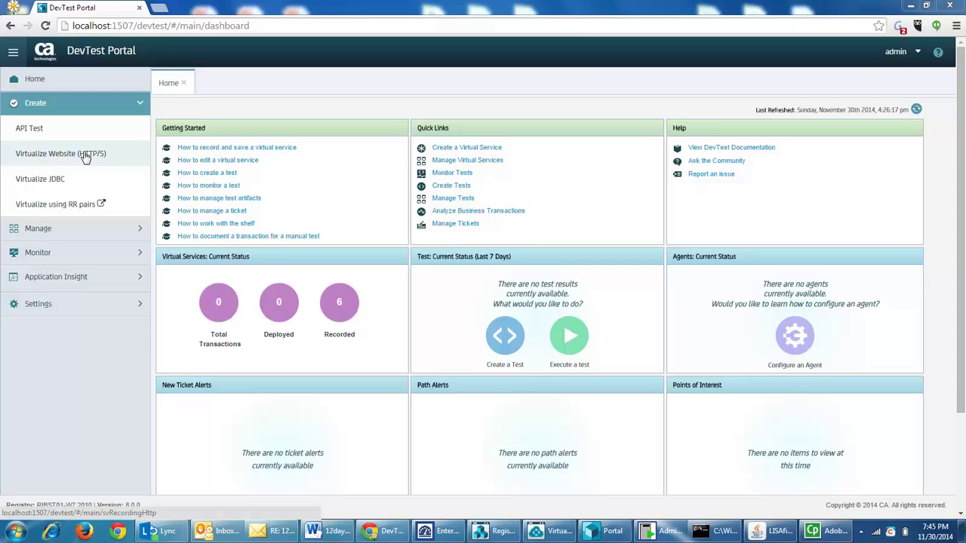
# - Start a new Virtualize Website (HTTP/S) recording from the Create menu
pyautogui.click(60, 154)
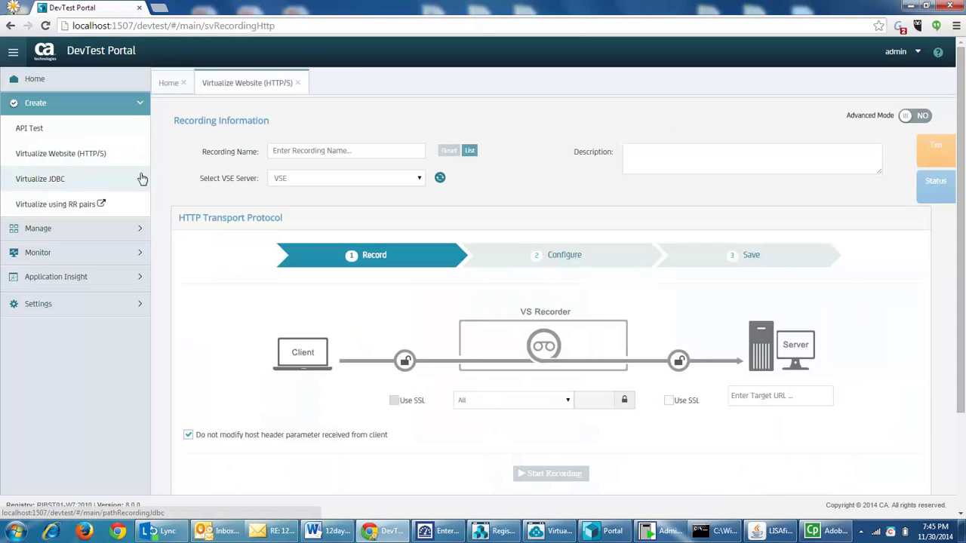
# - Name the recording 'devtestt' and keep the auto-selected listen port 16624
pyautogui.click(345, 151)
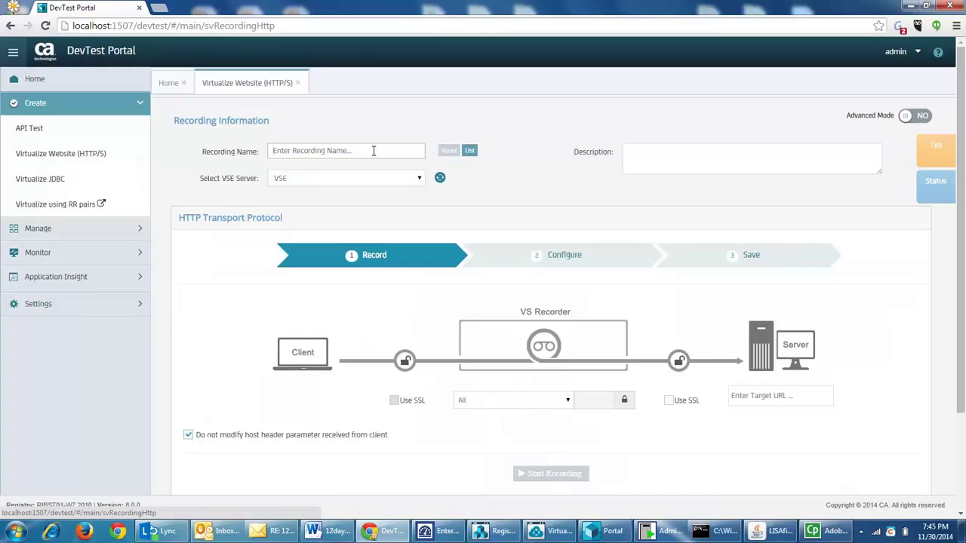
pyautogui.write('d')
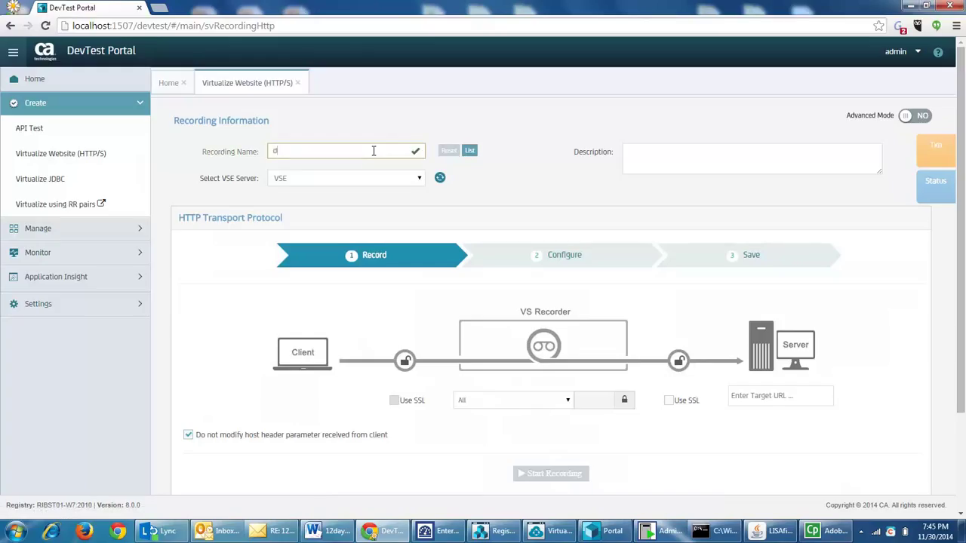
pyautogui.write('evtesttree')
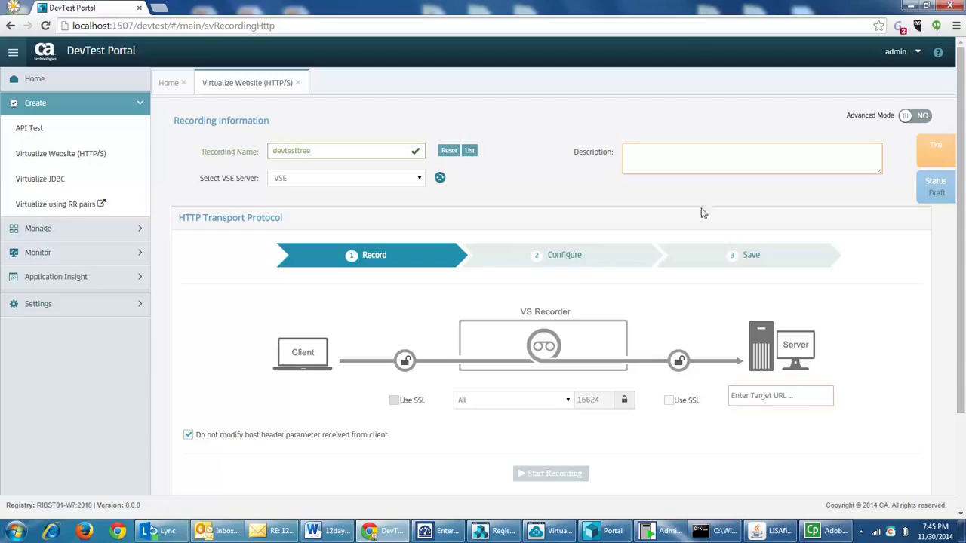
pyautogui.click(751, 158)
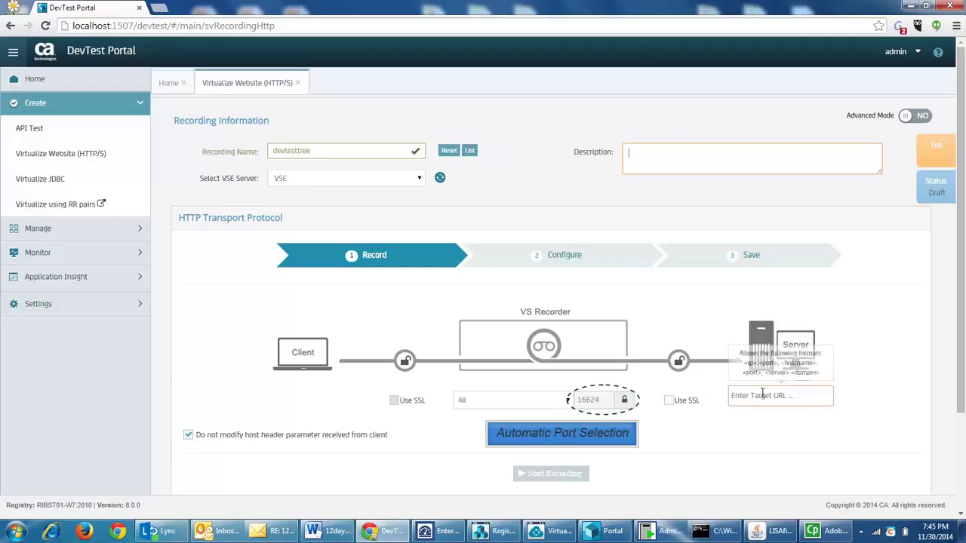
pyautogui.click(781, 395)
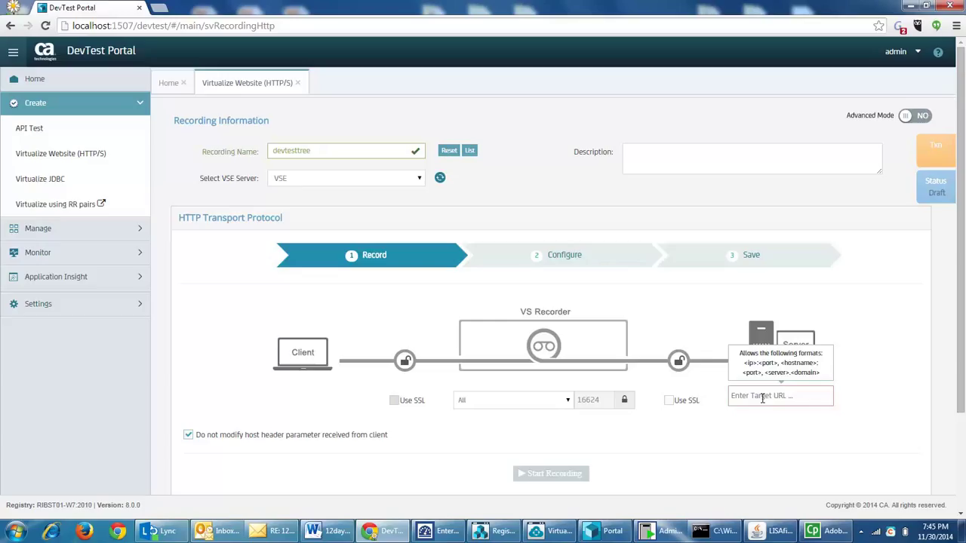
pyautogui.moveTo(589, 429)
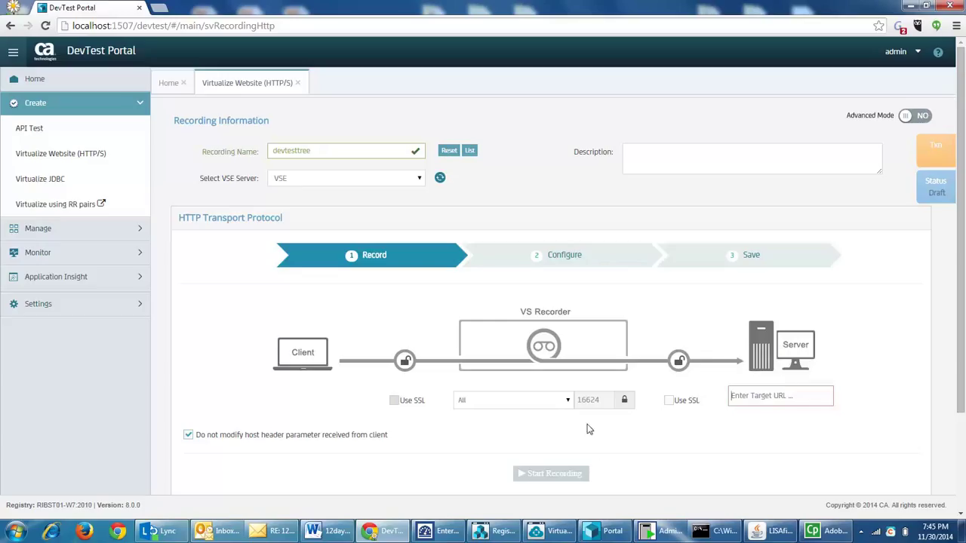
pyautogui.moveTo(591, 406)
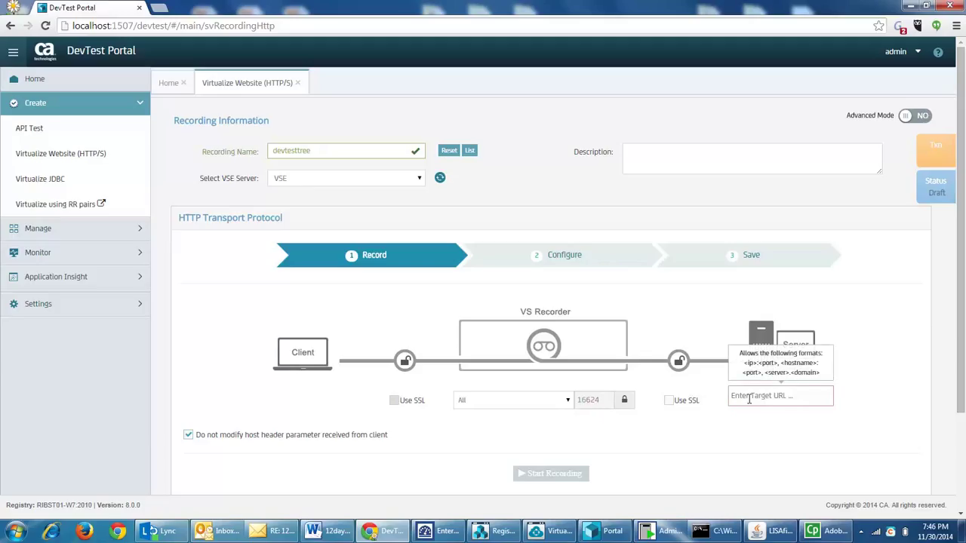
# - Enter localhost:8080 as the target URL so the recording status reads Ready
pyautogui.write('localhost:')
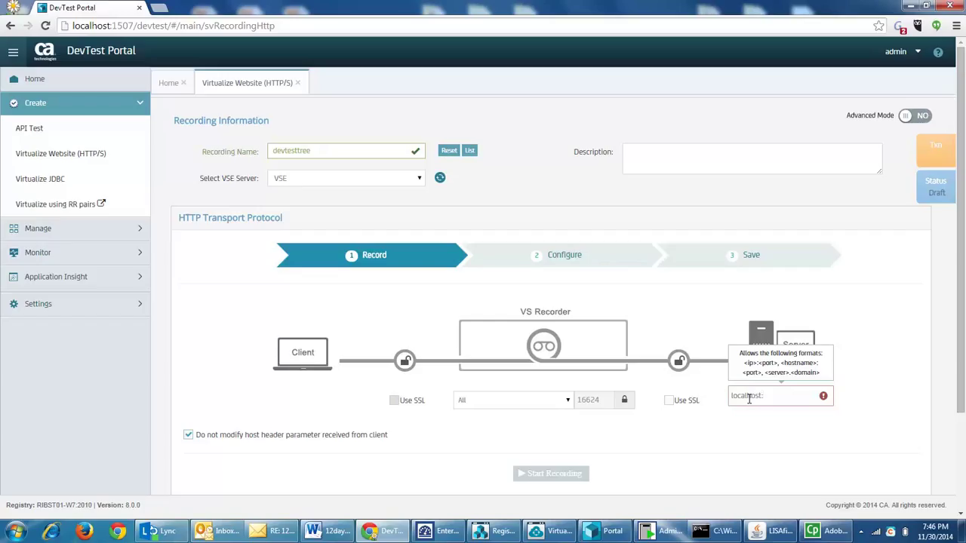
pyautogui.write('8080')
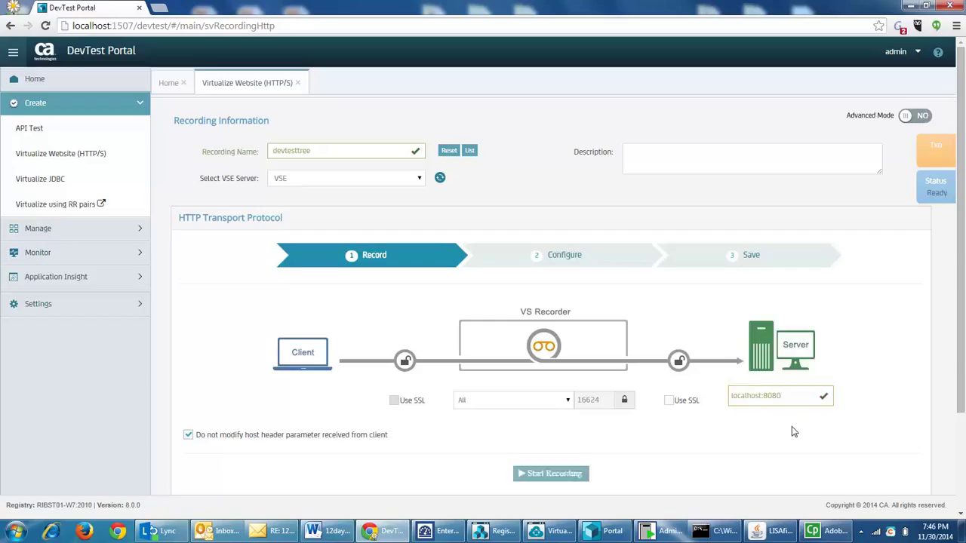
pyautogui.moveTo(770, 395)
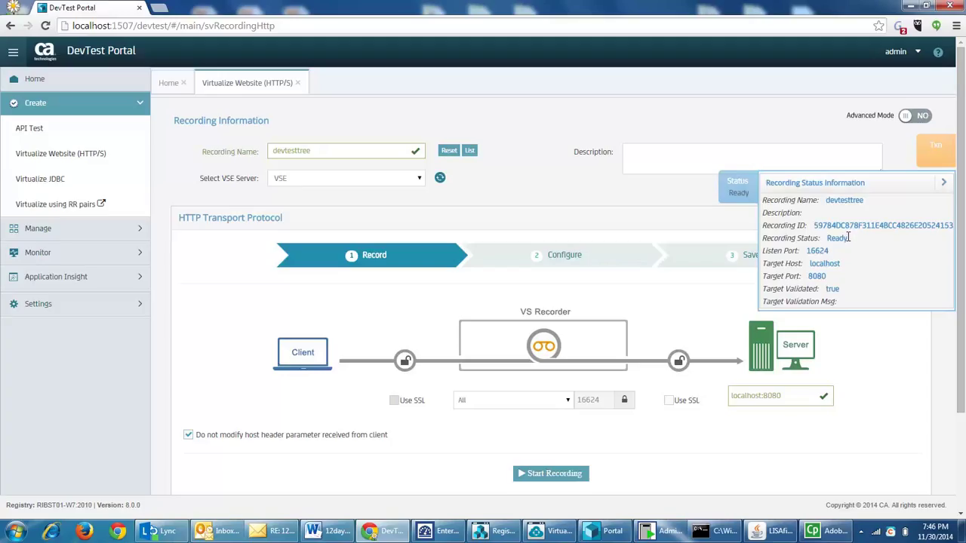
pyautogui.moveTo(827, 259)
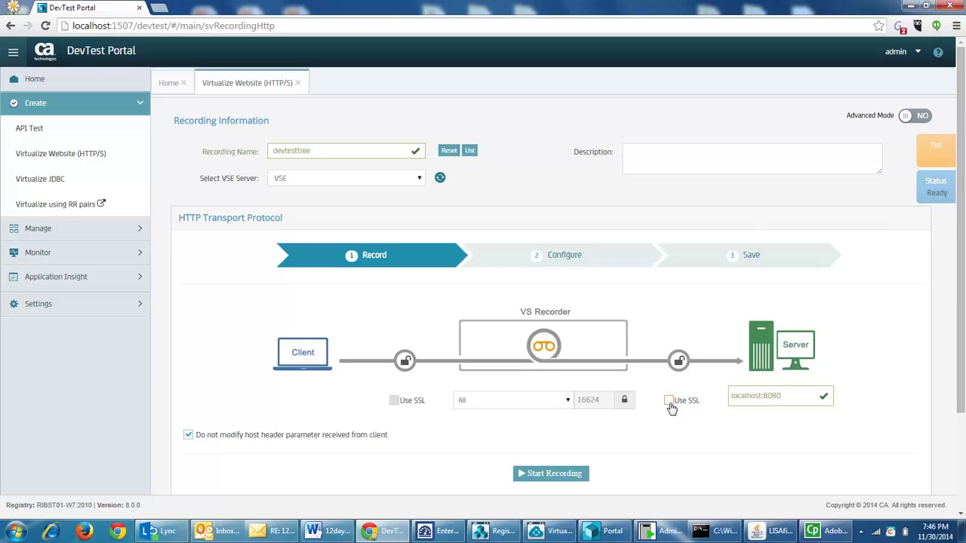
pyautogui.click(669, 400)
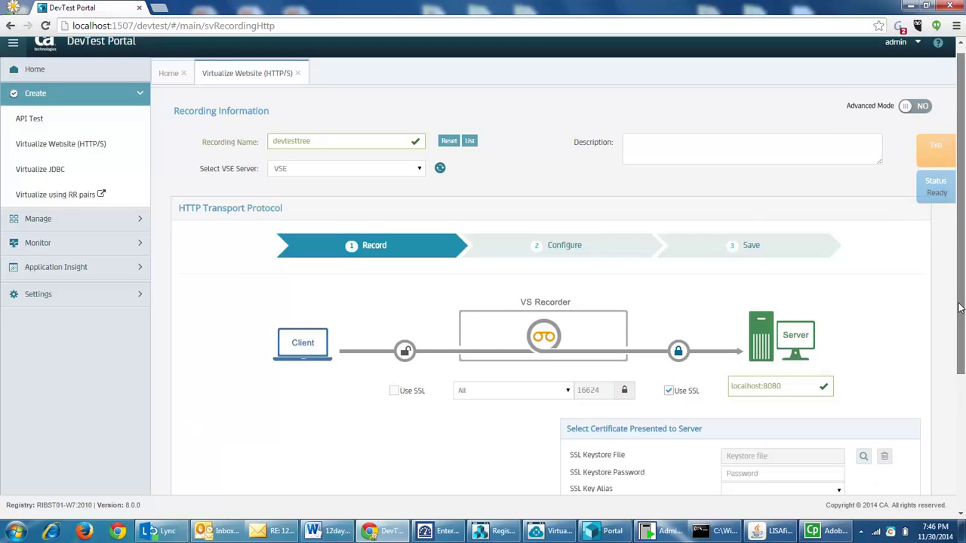
pyautogui.scroll(-3)
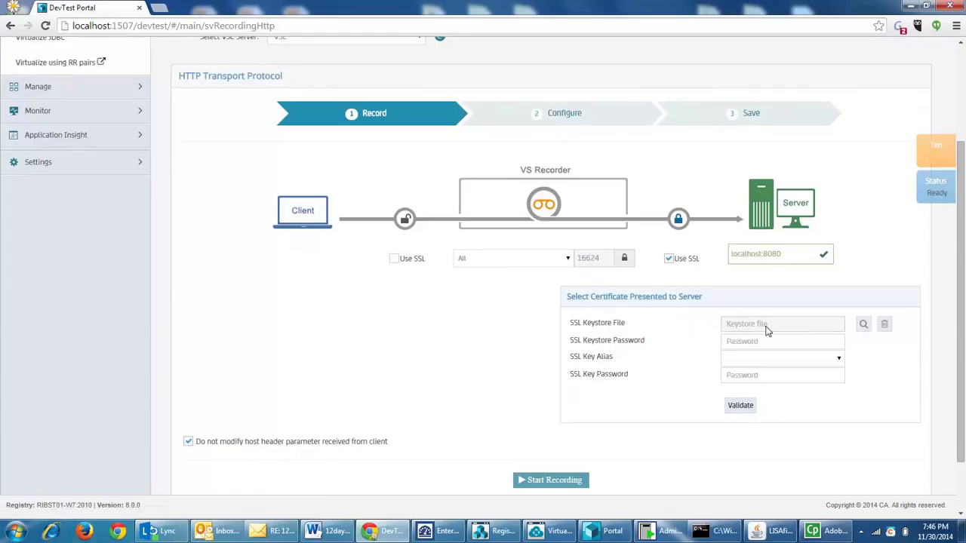
pyautogui.moveTo(766, 355)
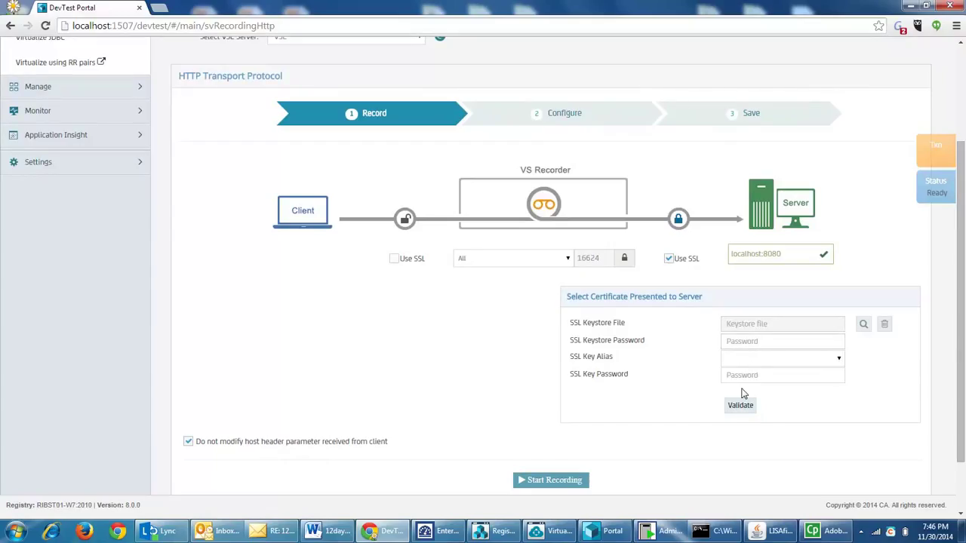
pyautogui.moveTo(740, 405)
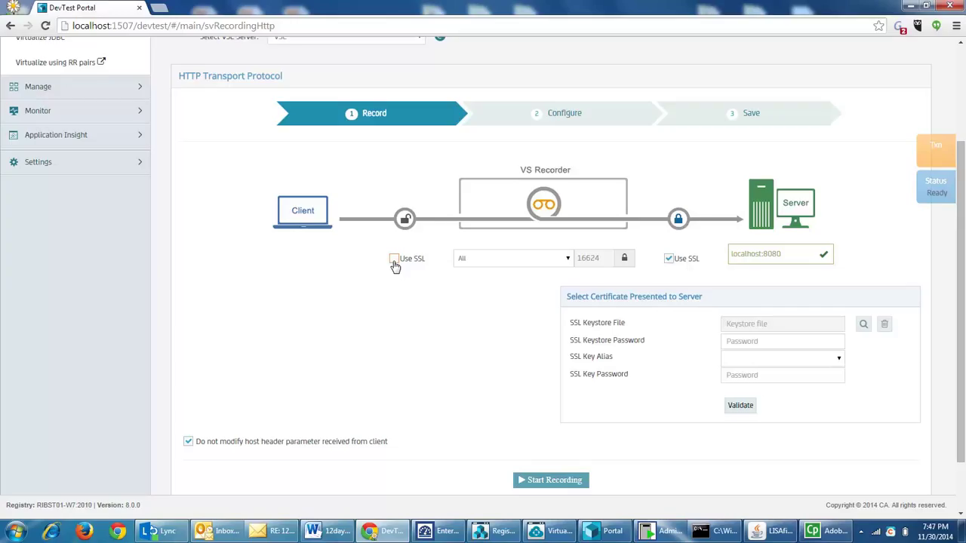
pyautogui.click(392, 258)
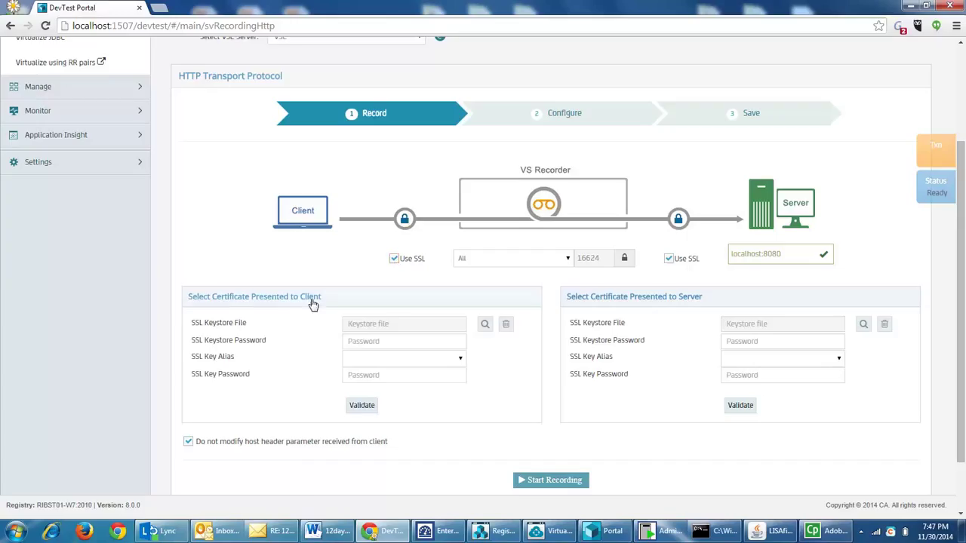
pyautogui.moveTo(245, 317)
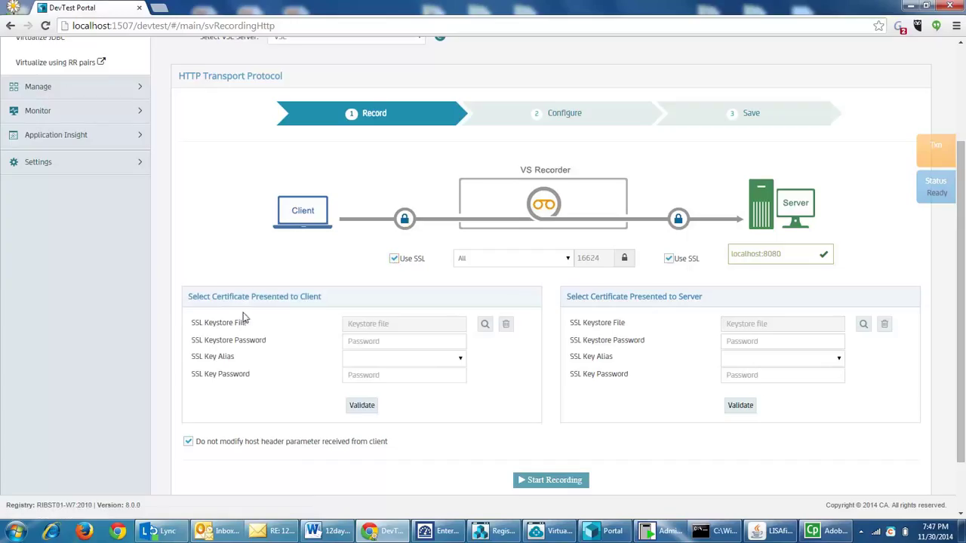
pyautogui.moveTo(311, 310)
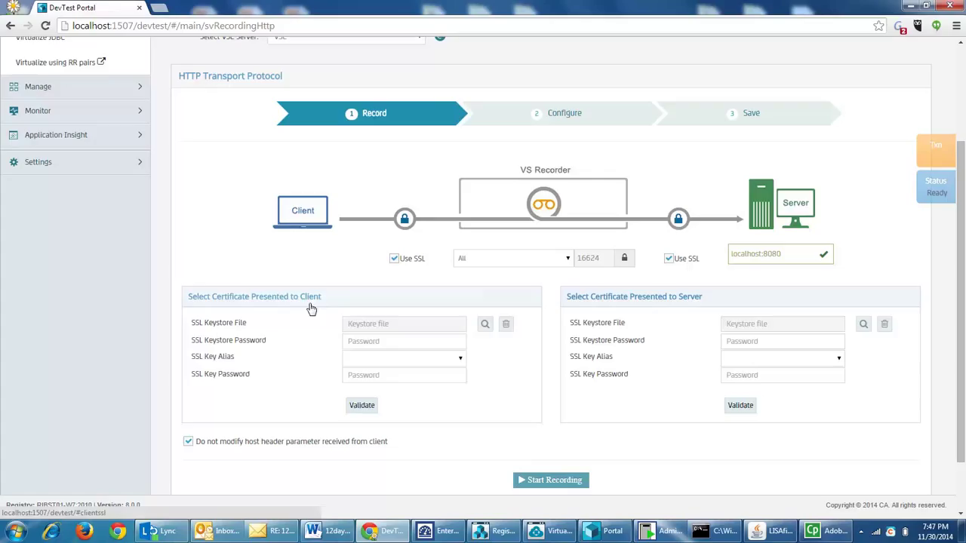
pyautogui.moveTo(389, 415)
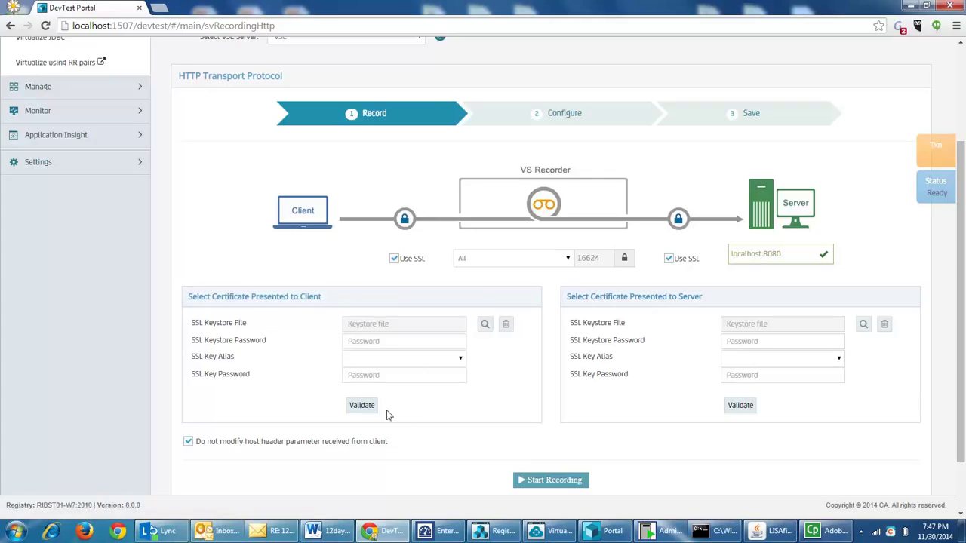
pyautogui.click(393, 258)
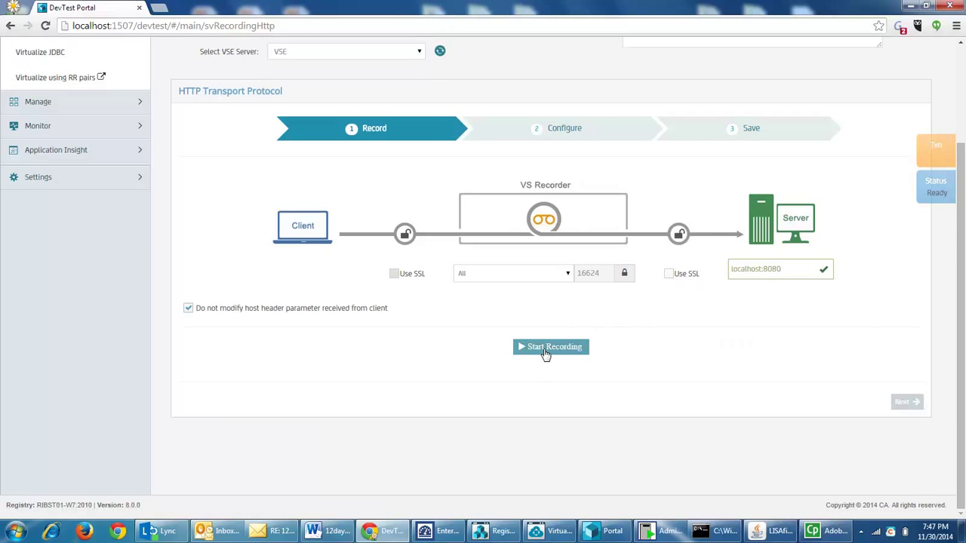
pyautogui.click(551, 346)
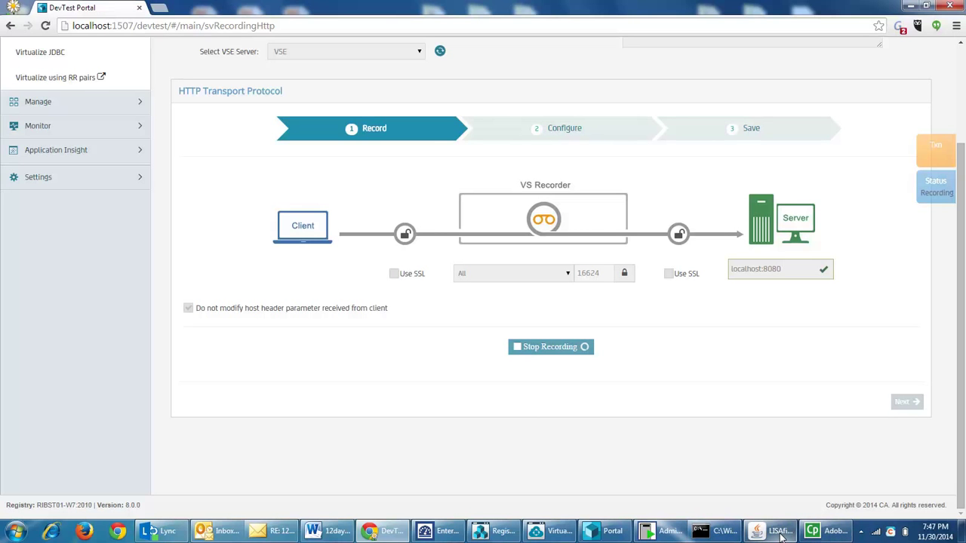
pyautogui.moveTo(779, 531)
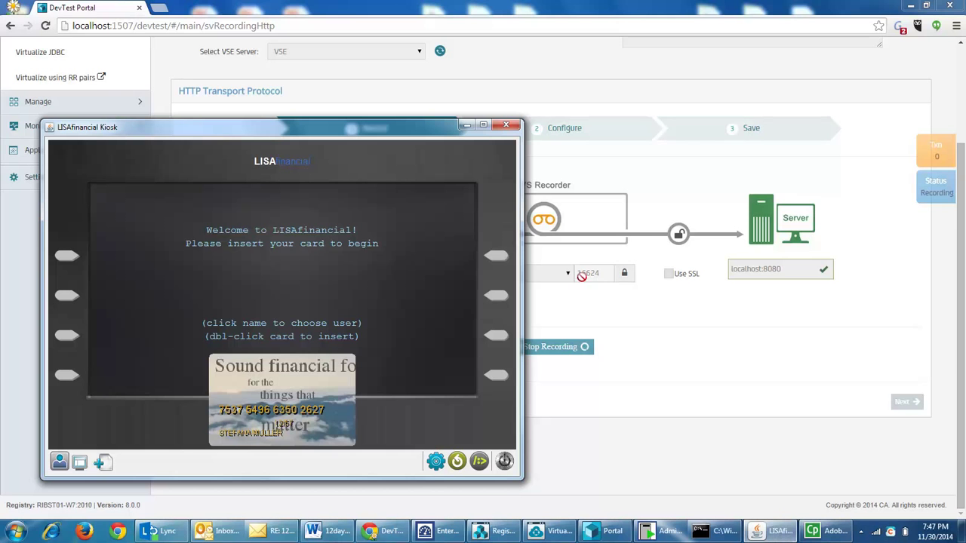
pyautogui.click(436, 462)
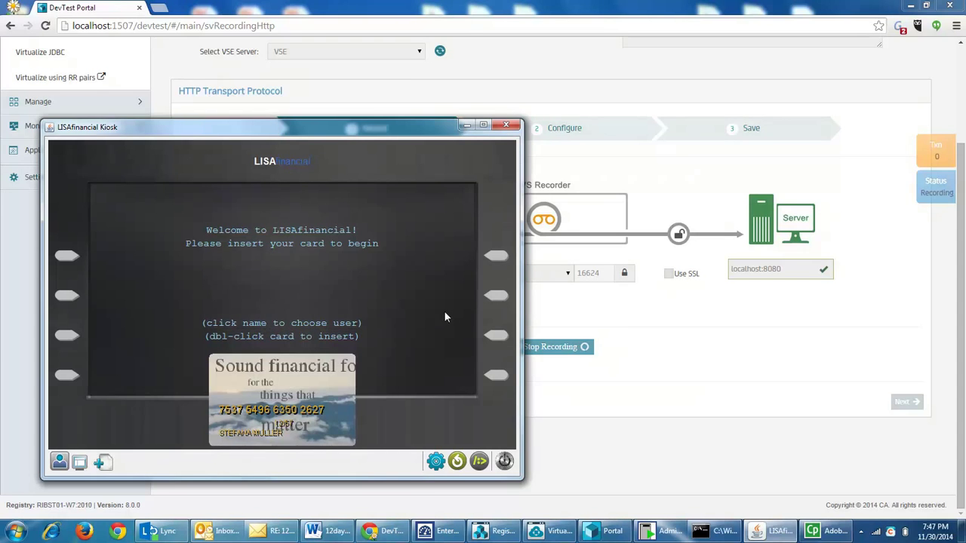
pyautogui.moveTo(562, 246)
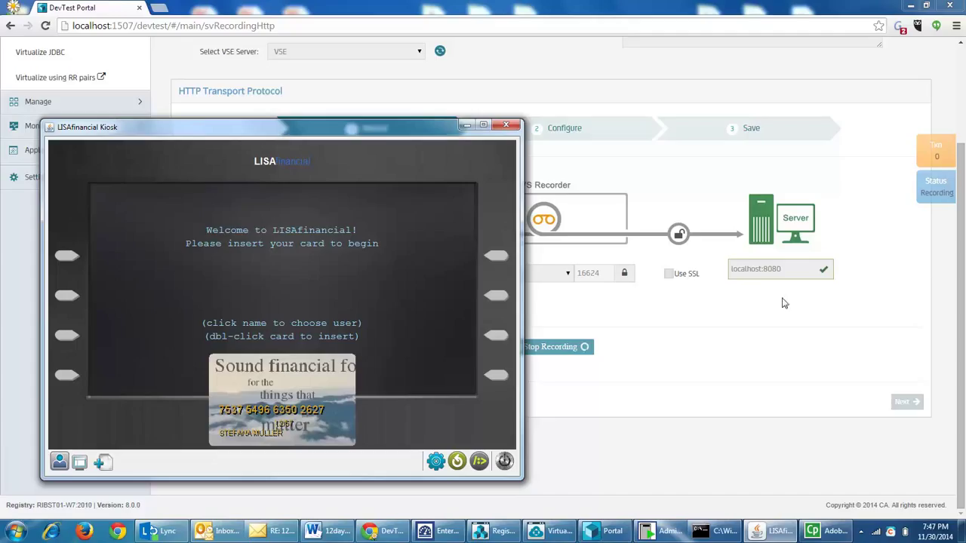
pyautogui.moveTo(486, 377)
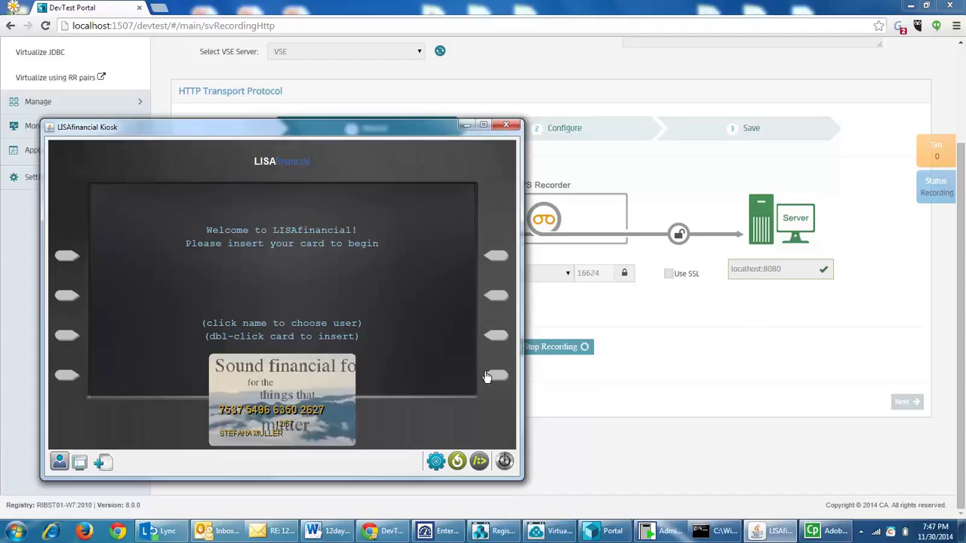
pyautogui.moveTo(546, 234)
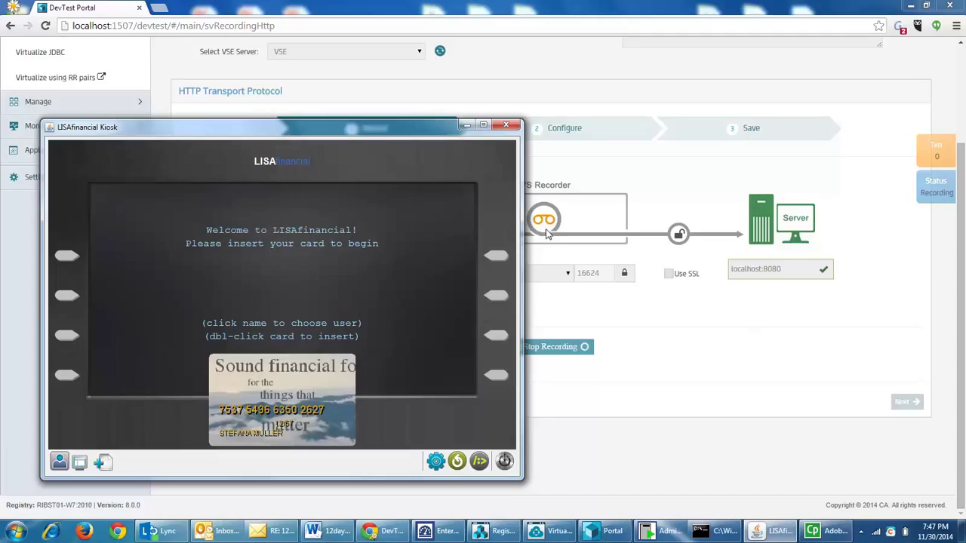
pyautogui.moveTo(581, 257)
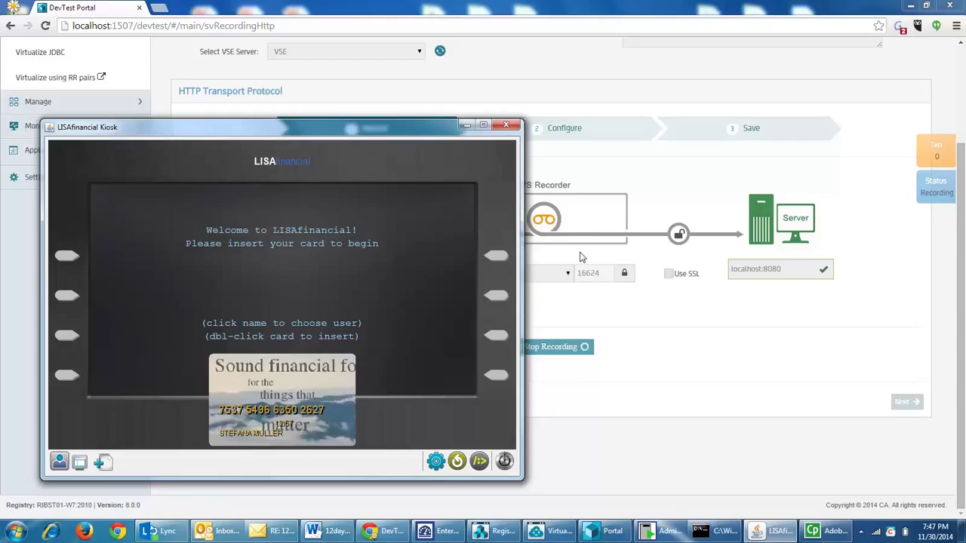
pyautogui.moveTo(274, 415)
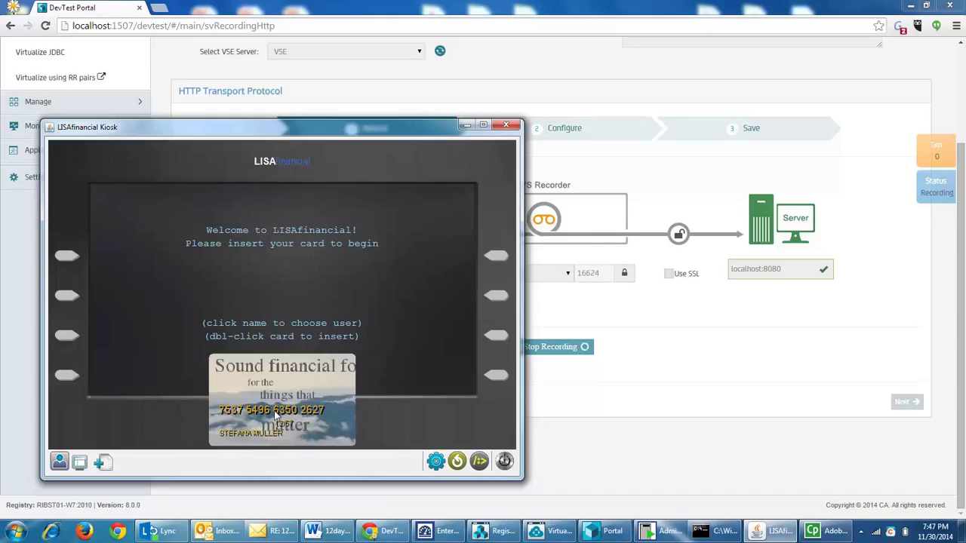
# - Insert the card, confirm the PIN and select the CHECKING account
pyautogui.doubleClick(281, 411)
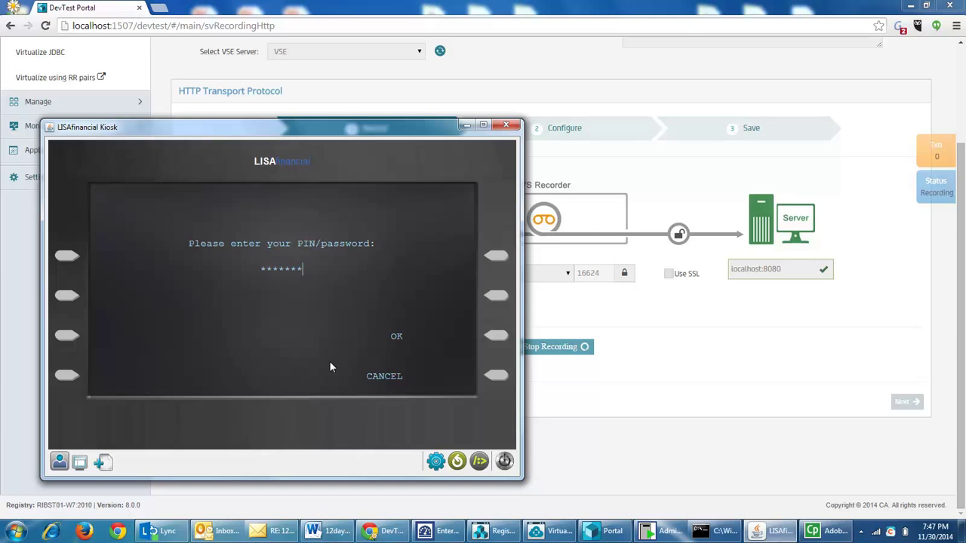
pyautogui.click(395, 335)
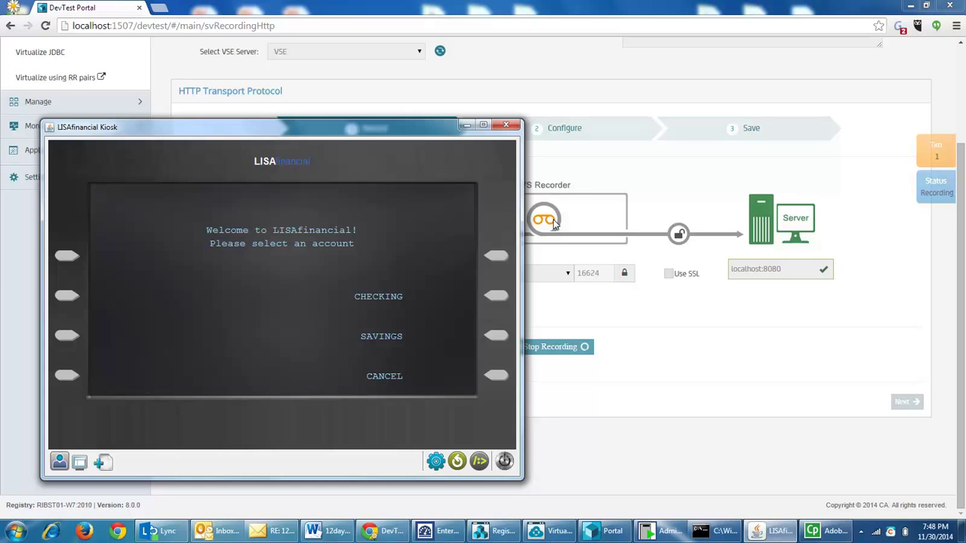
pyautogui.moveTo(939, 159)
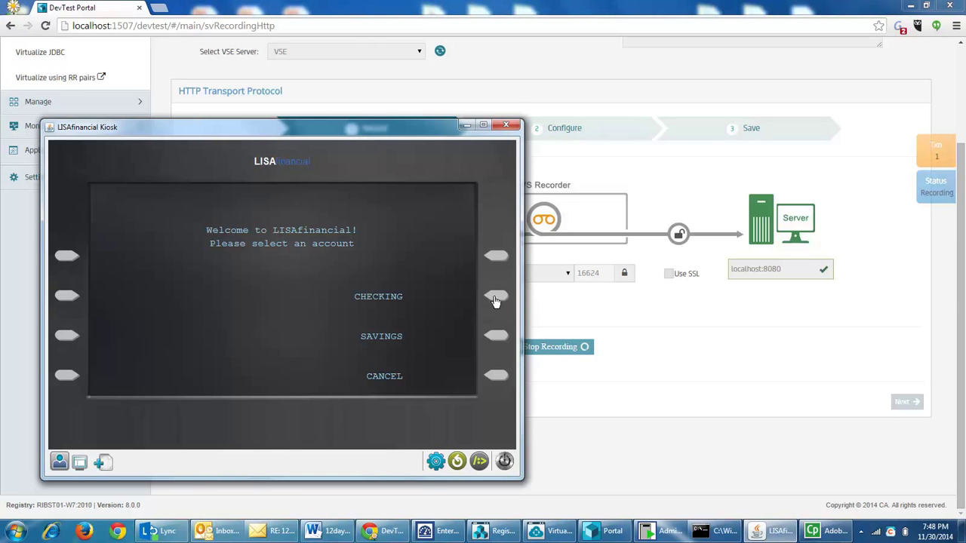
pyautogui.click(496, 296)
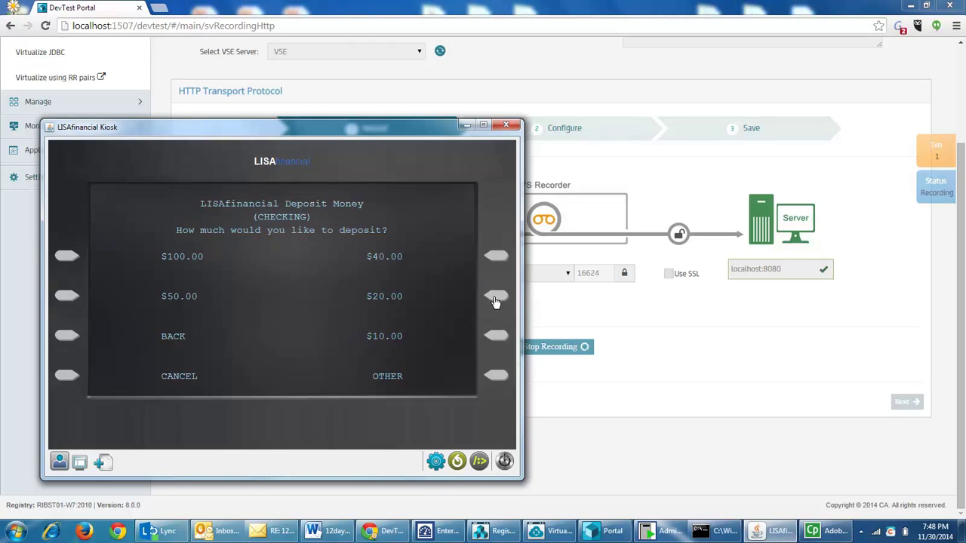
# - Deposit $100.00, view the $2,115.00 balance and a brief statement
pyautogui.click(67, 257)
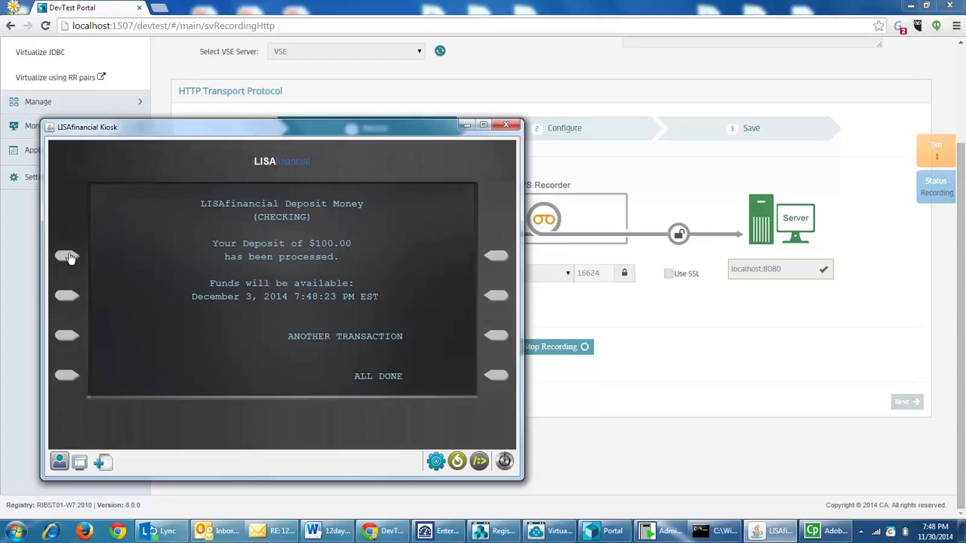
pyautogui.click(496, 335)
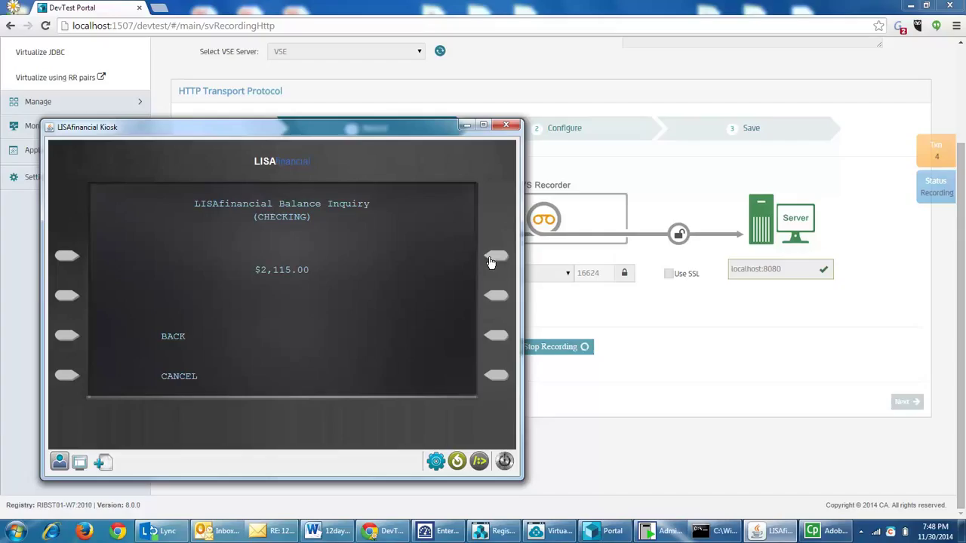
pyautogui.click(66, 335)
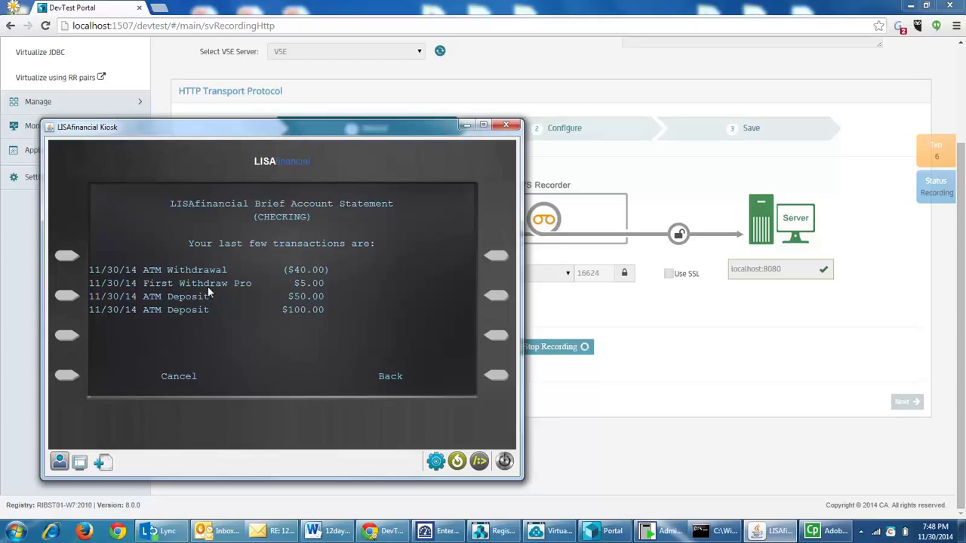
pyautogui.moveTo(217, 298)
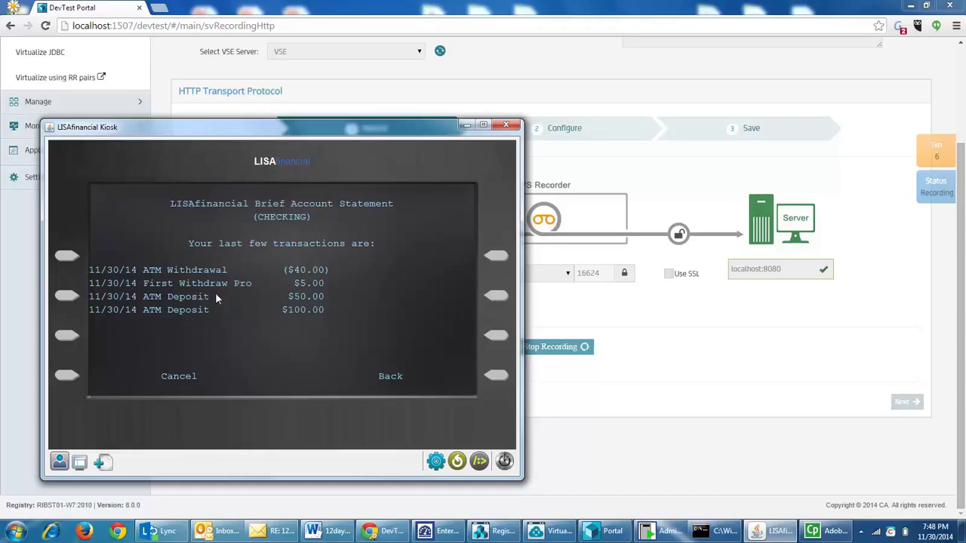
pyautogui.moveTo(253, 295)
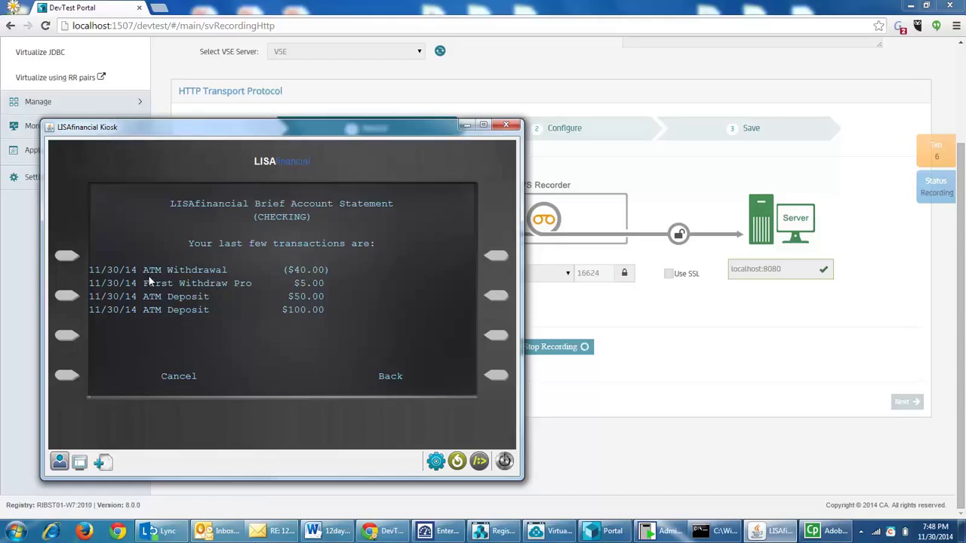
pyautogui.moveTo(323, 277)
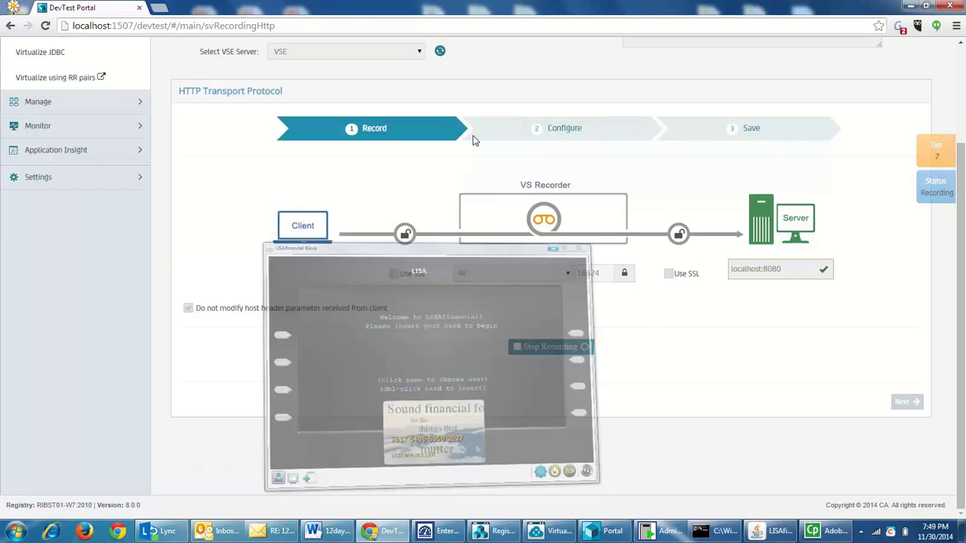
# - Stop the recording and proceed to the Configure step with the seven captured transactions
pyautogui.click(551, 346)
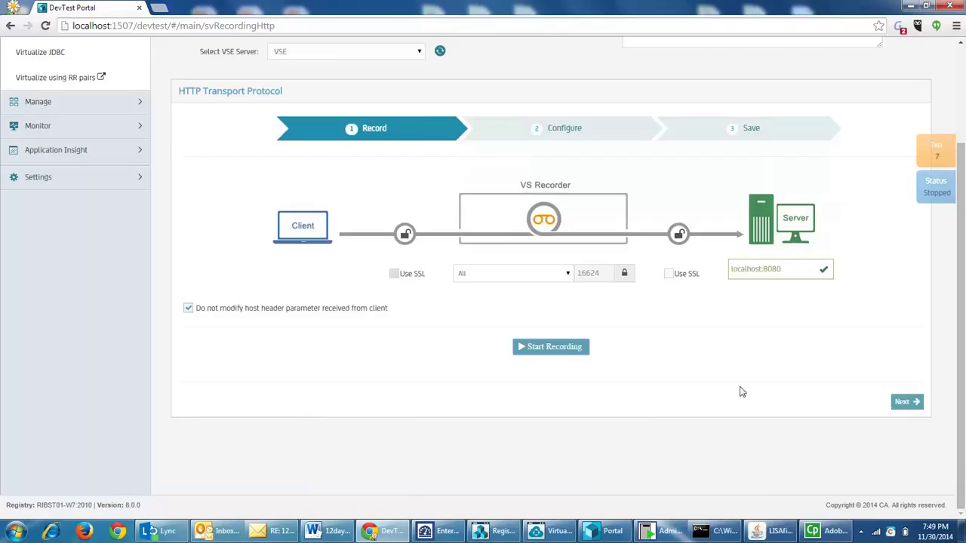
pyautogui.click(906, 401)
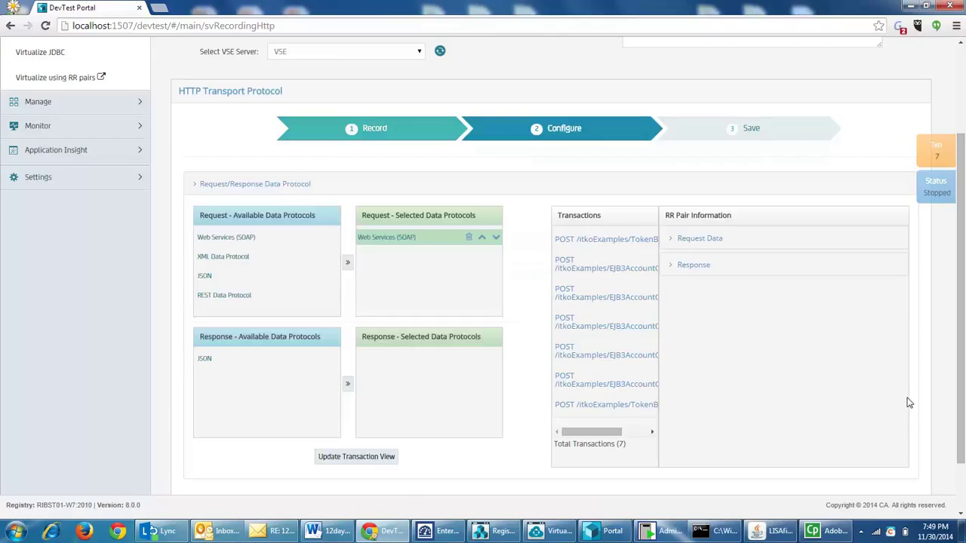
pyautogui.moveTo(451, 293)
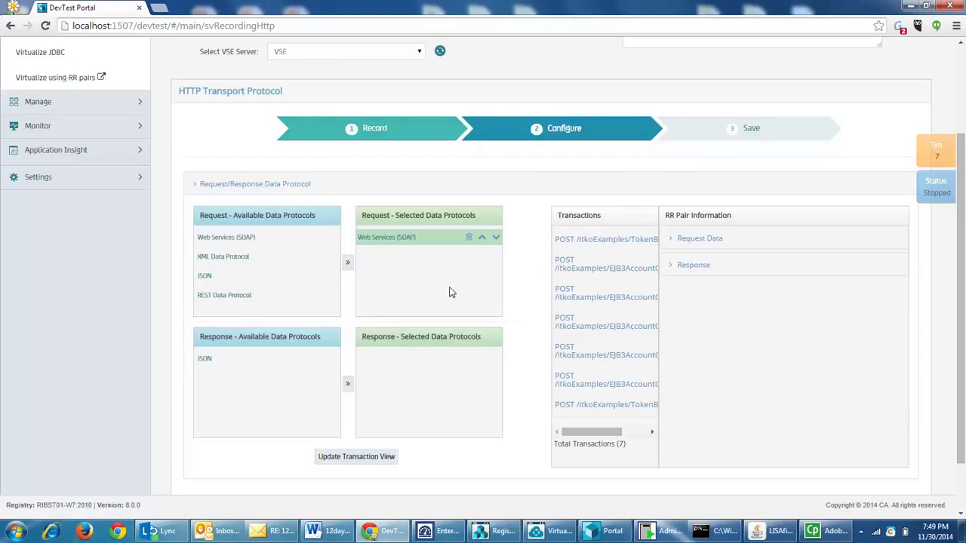
pyautogui.moveTo(495, 301)
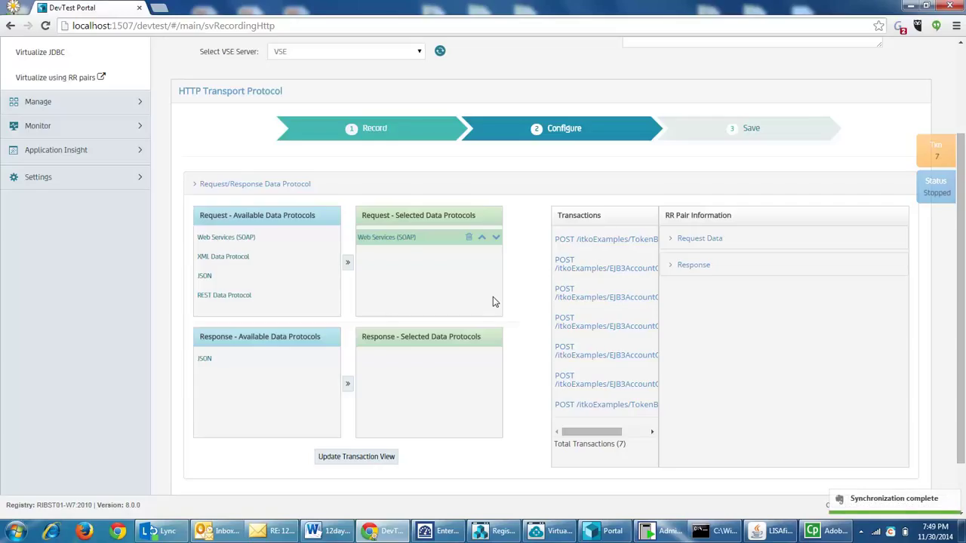
pyautogui.moveTo(386, 240)
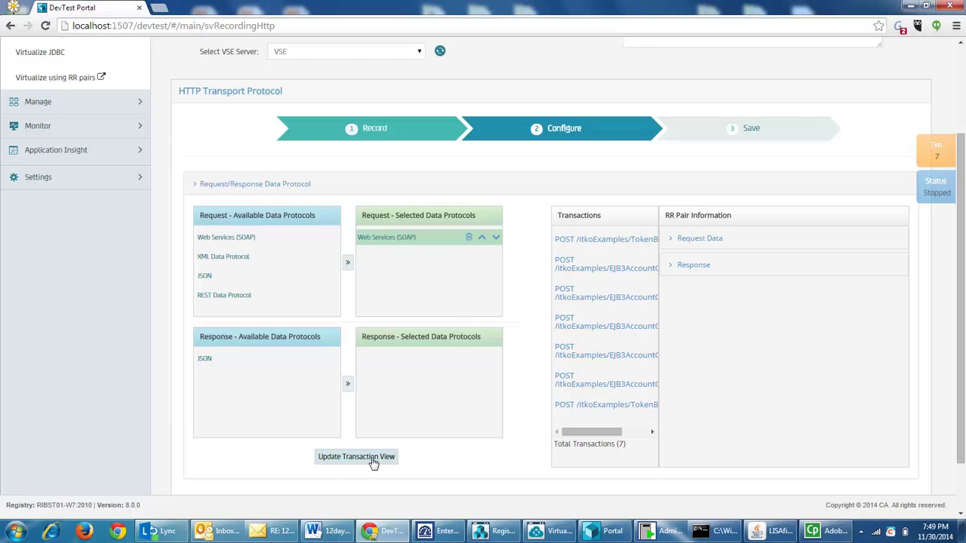
# - Apply the SOAP data protocol to the transaction list and acknowledge the confirmation
pyautogui.click(356, 456)
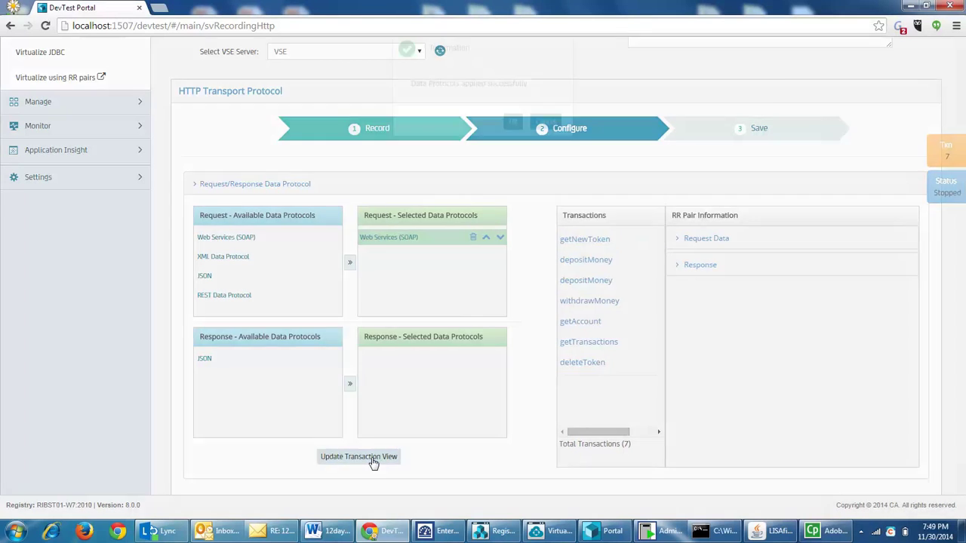
pyautogui.click(360, 456)
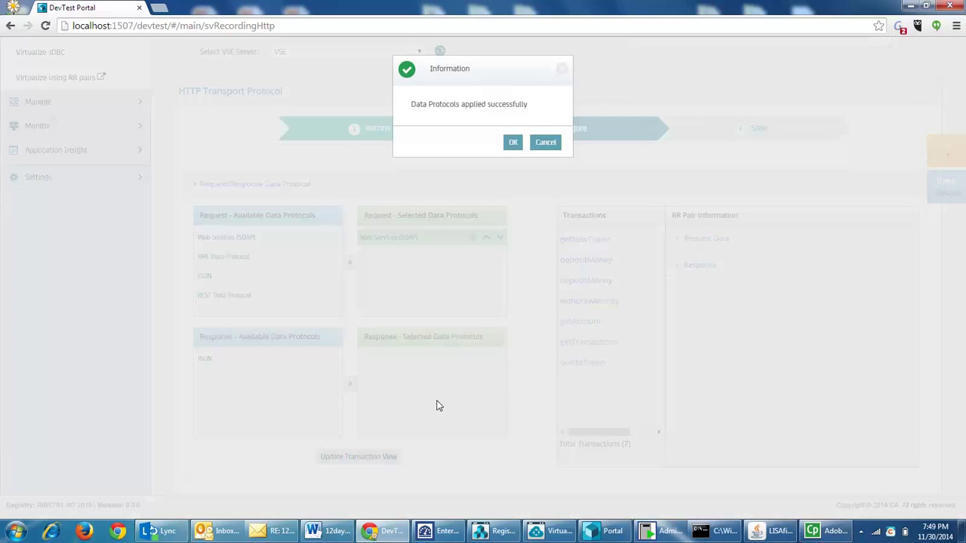
pyautogui.click(513, 142)
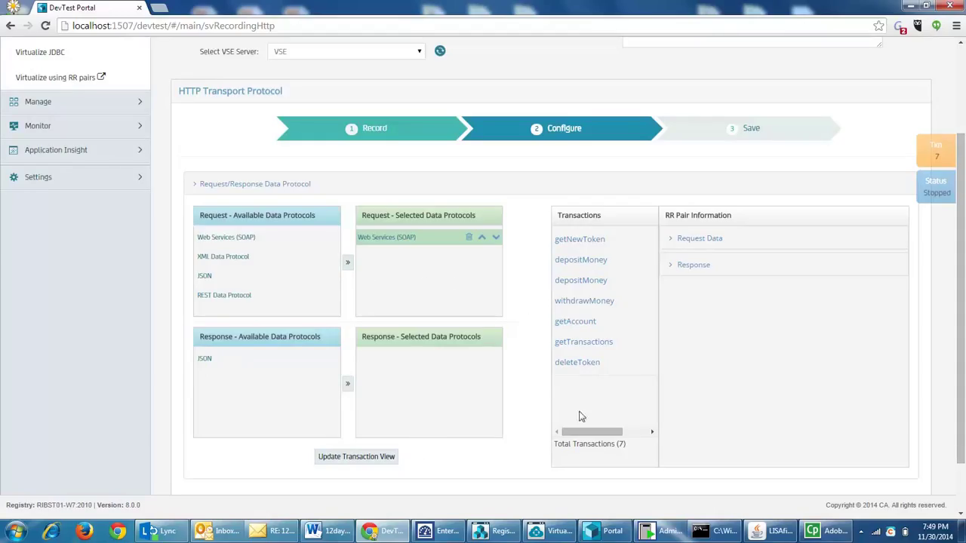
pyautogui.moveTo(576, 293)
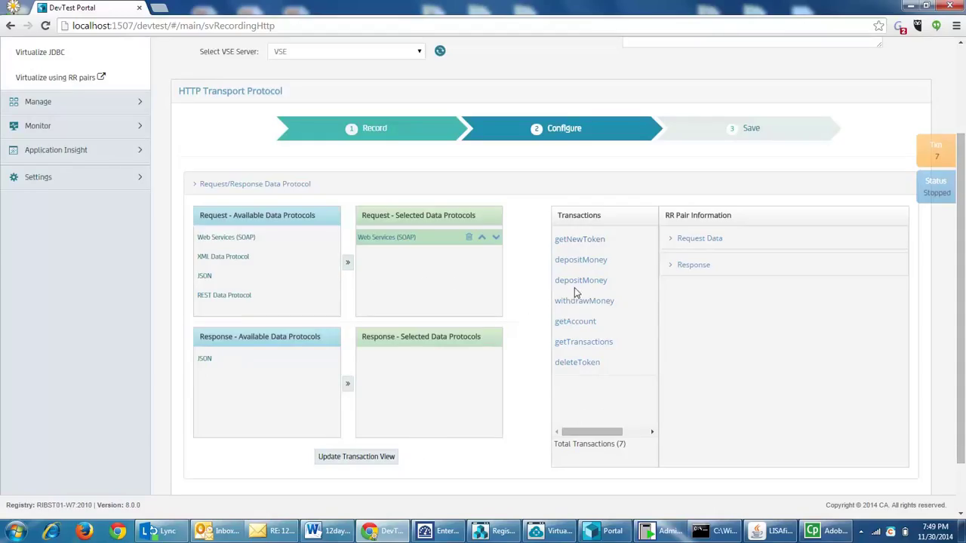
pyautogui.moveTo(552, 255)
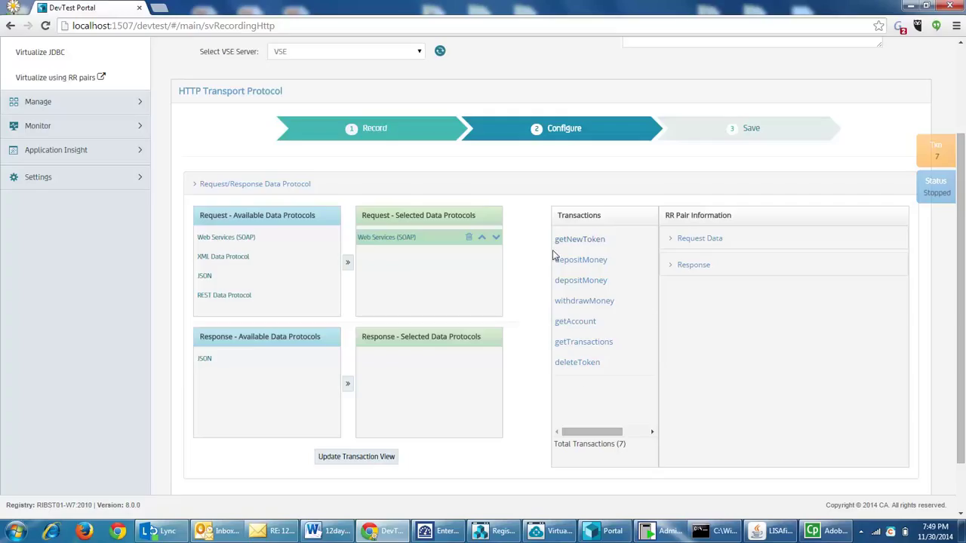
pyautogui.moveTo(596, 362)
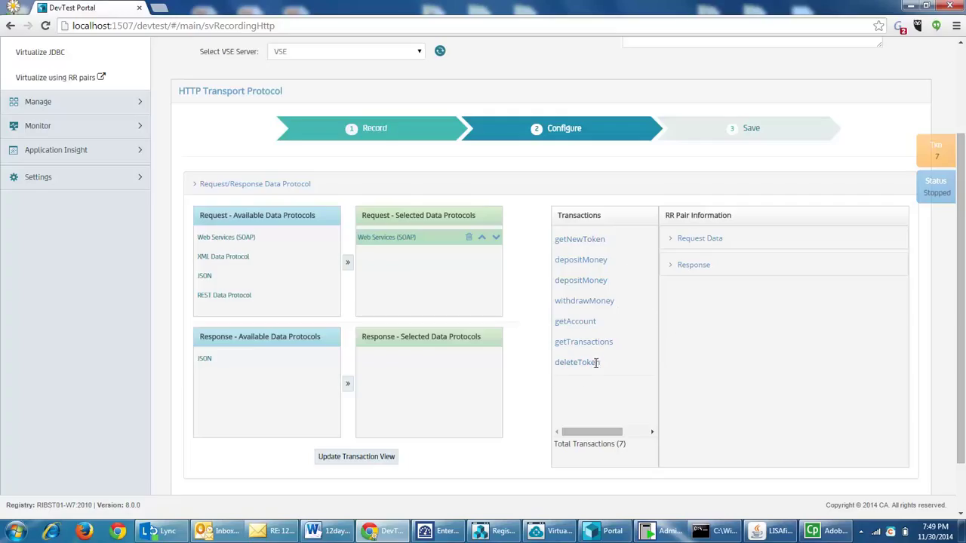
pyautogui.moveTo(923, 240)
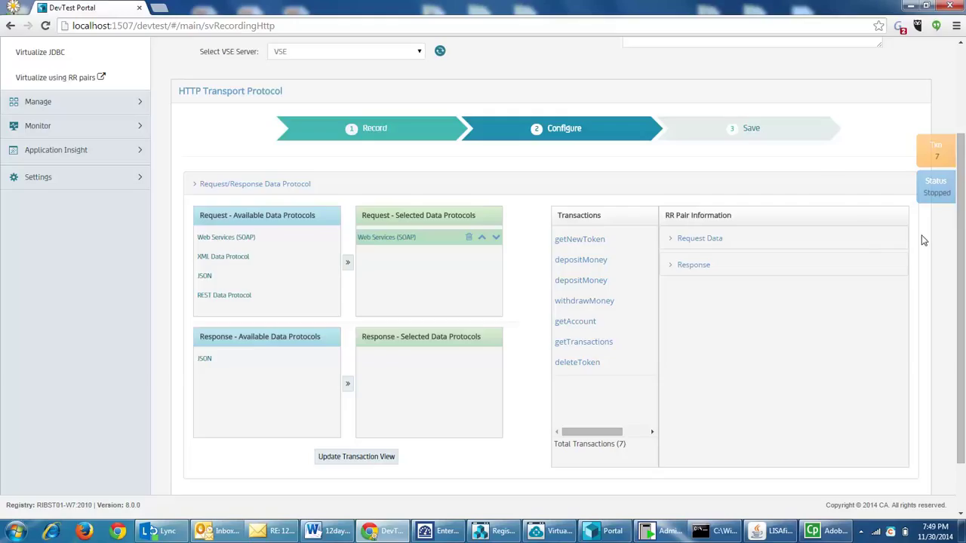
pyautogui.moveTo(613, 257)
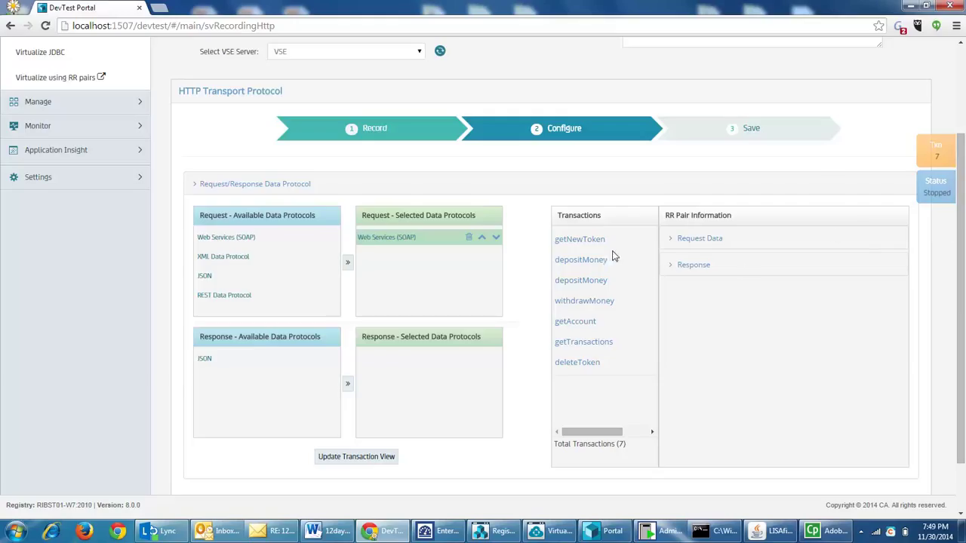
# - Select the getNewToken transaction and review its request Meta Data headers and target host
pyautogui.click(579, 238)
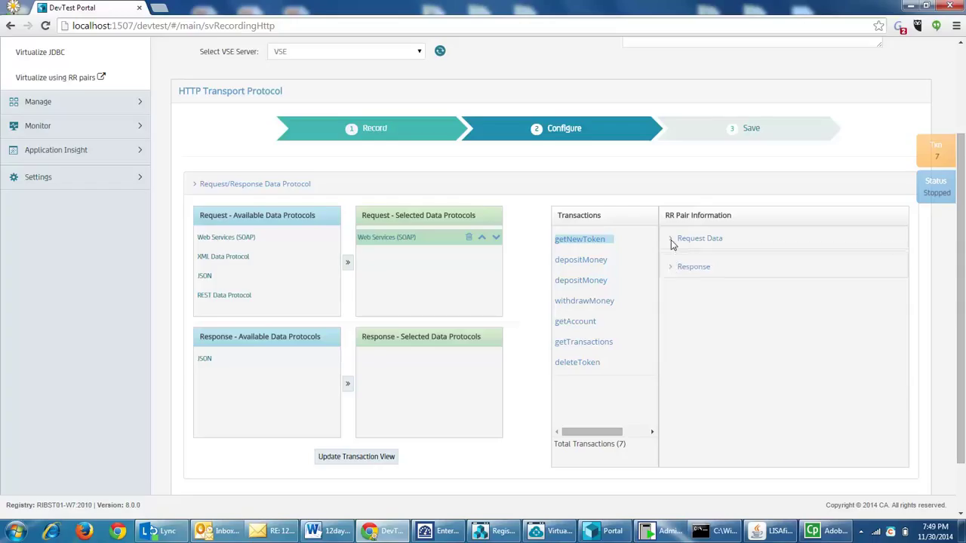
pyautogui.click(700, 239)
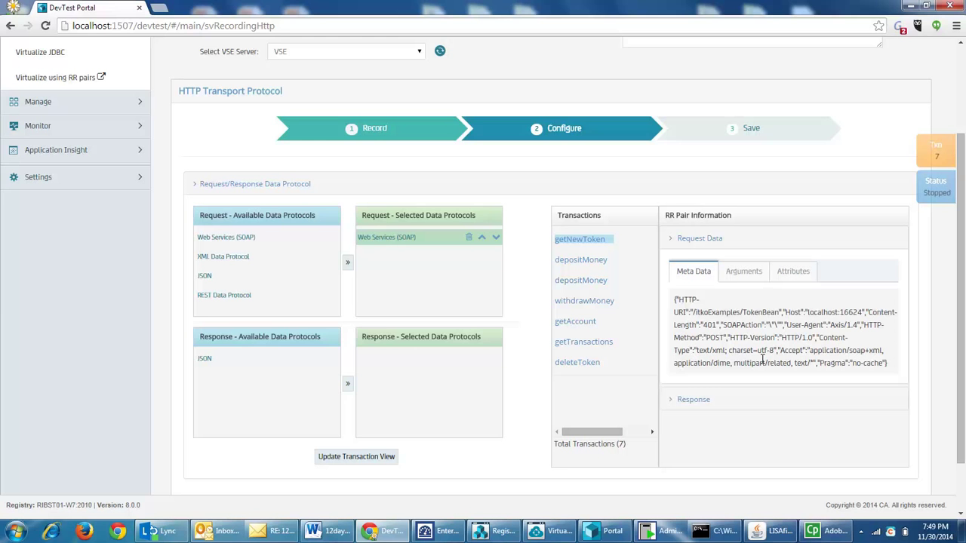
pyautogui.moveTo(962, 288)
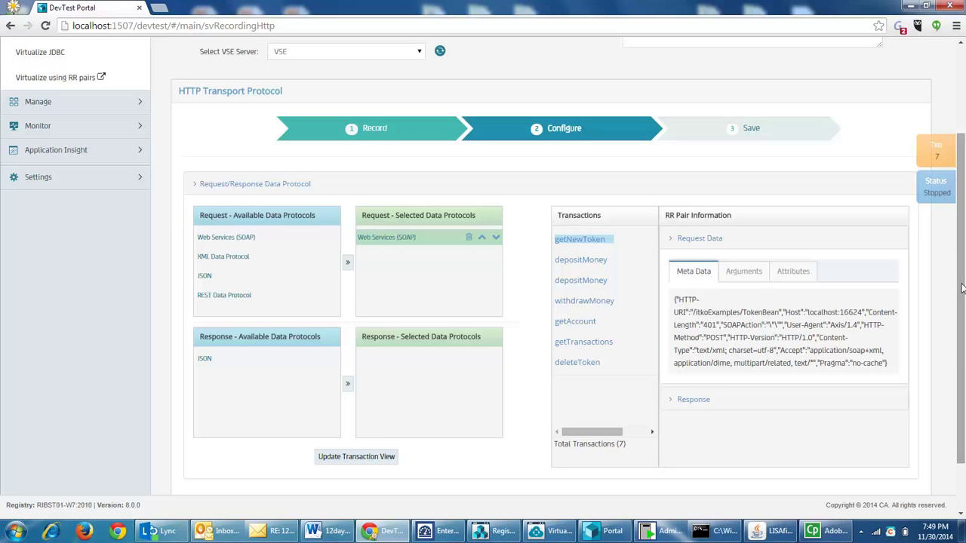
pyautogui.scroll(-3)
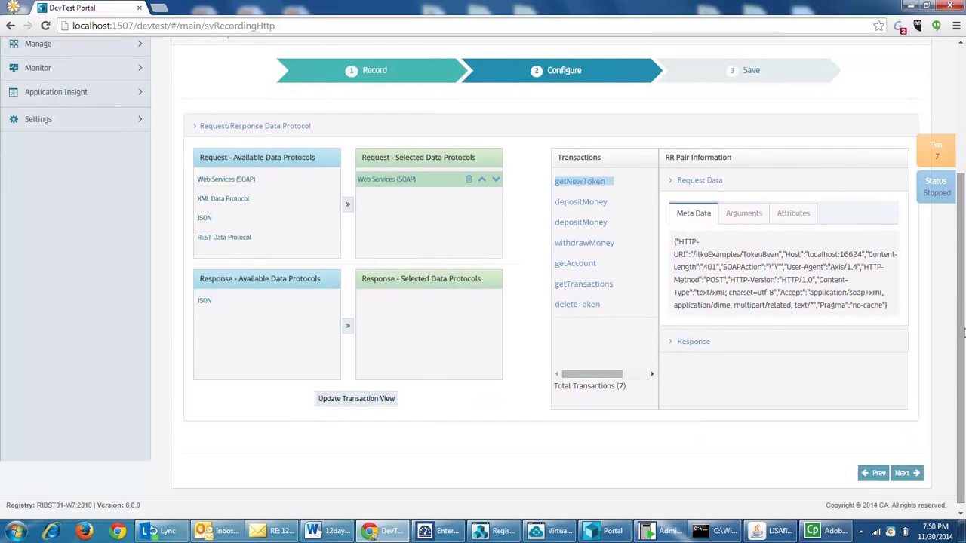
pyautogui.moveTo(904, 474)
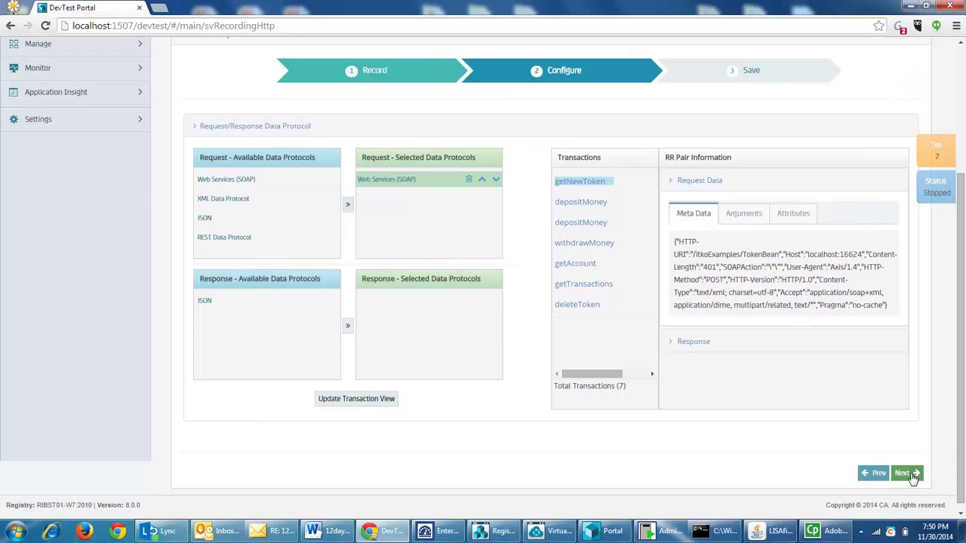
# - Save and deploy the virtual service to the VSE server with group tag DEV
pyautogui.click(905, 474)
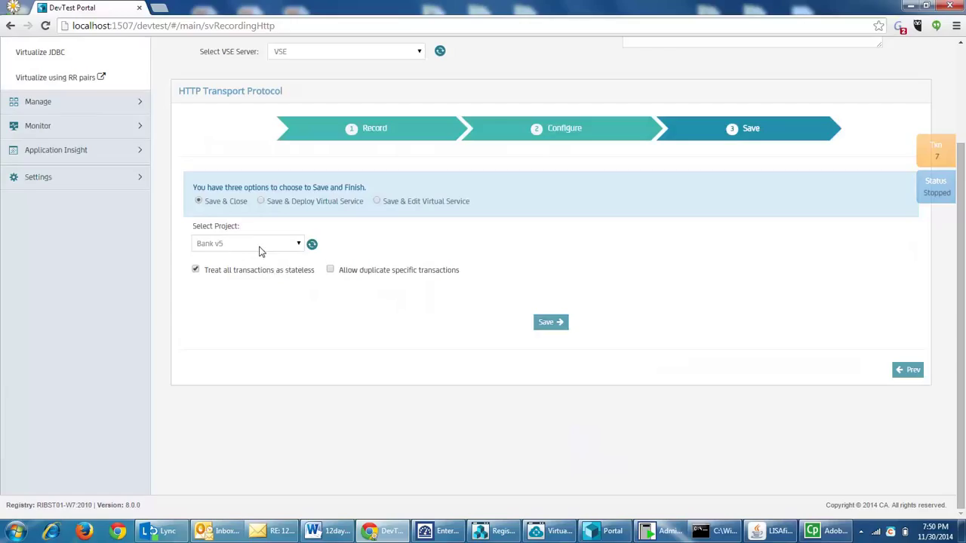
pyautogui.moveTo(284, 203)
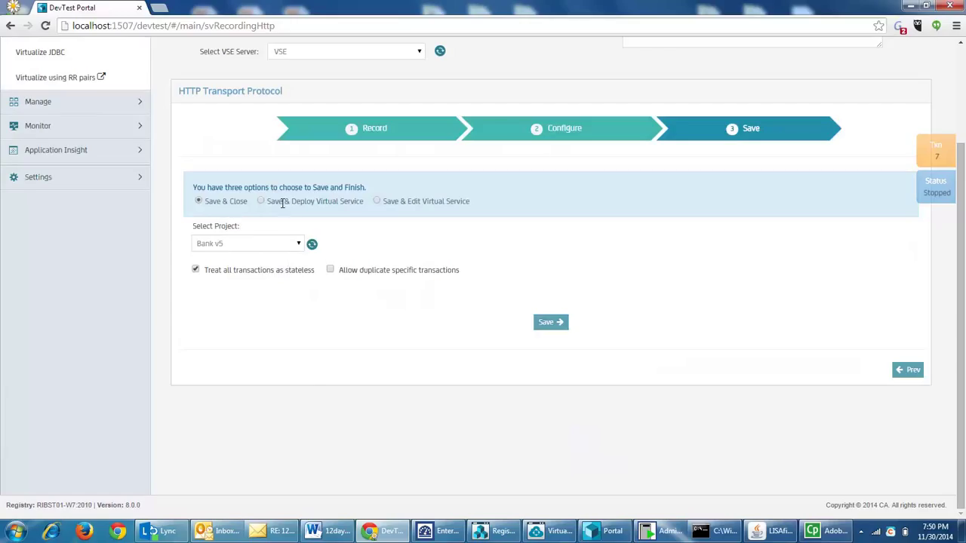
pyautogui.click(260, 201)
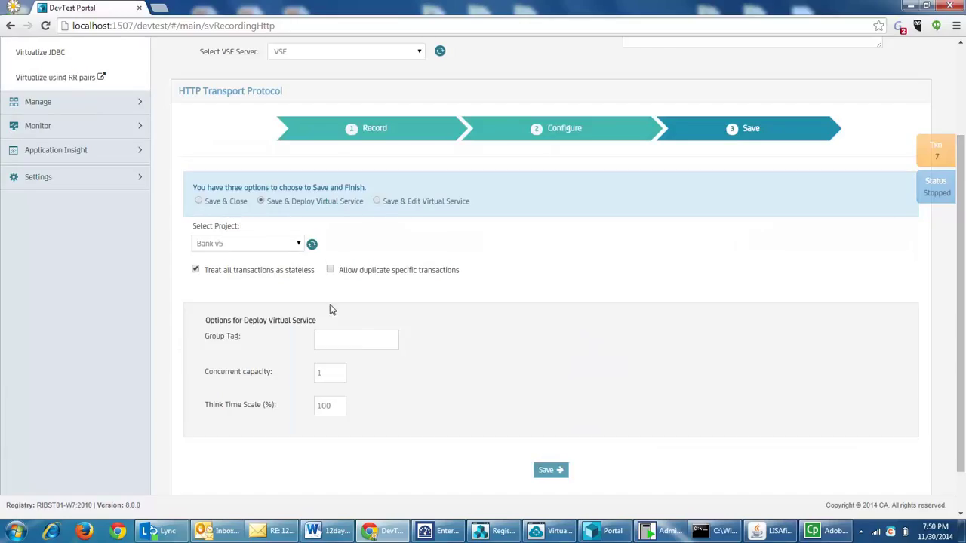
pyautogui.click(356, 339)
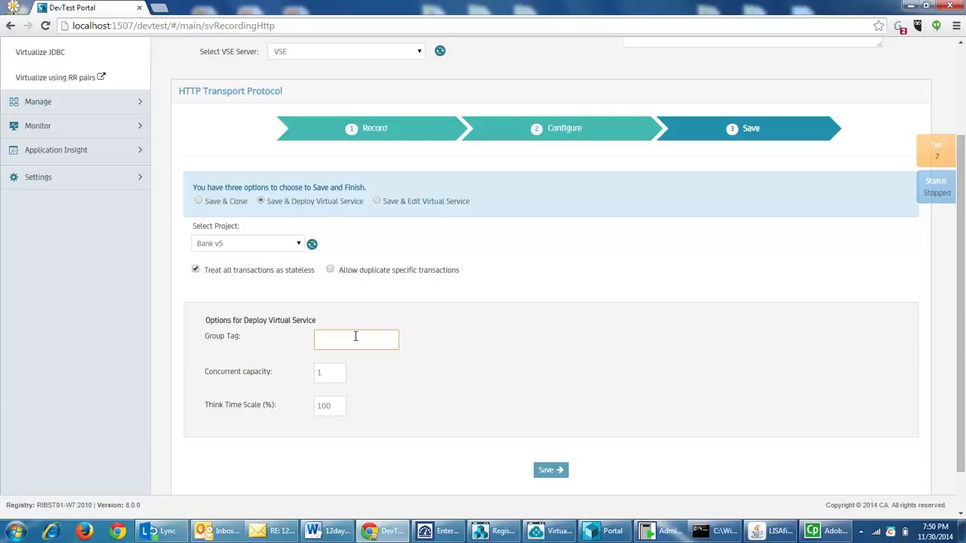
pyautogui.write('0')
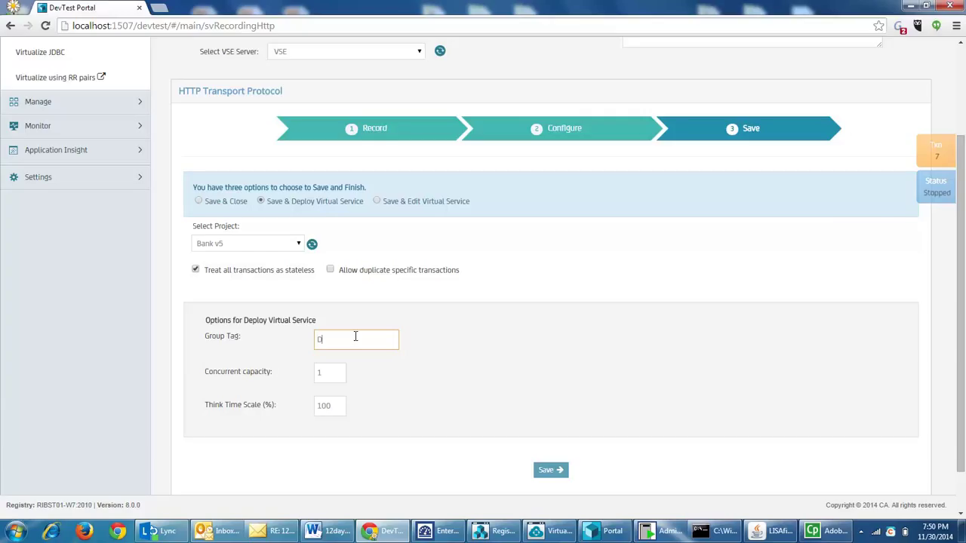
pyautogui.write('EV')
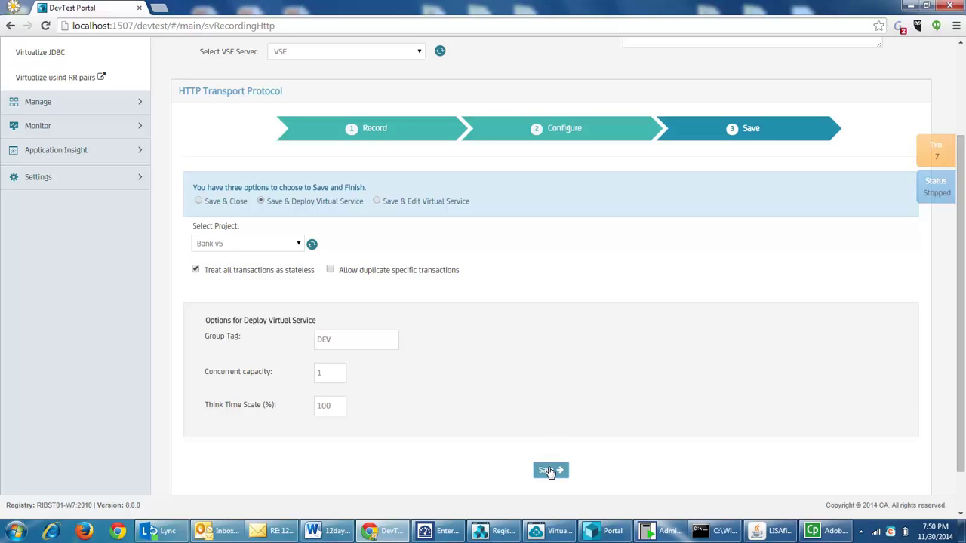
pyautogui.click(549, 471)
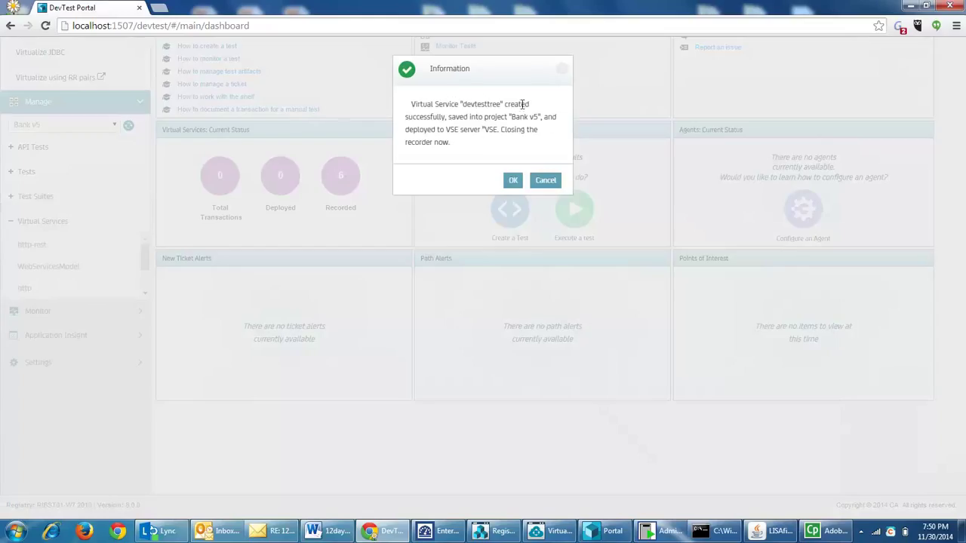
pyautogui.moveTo(517, 132)
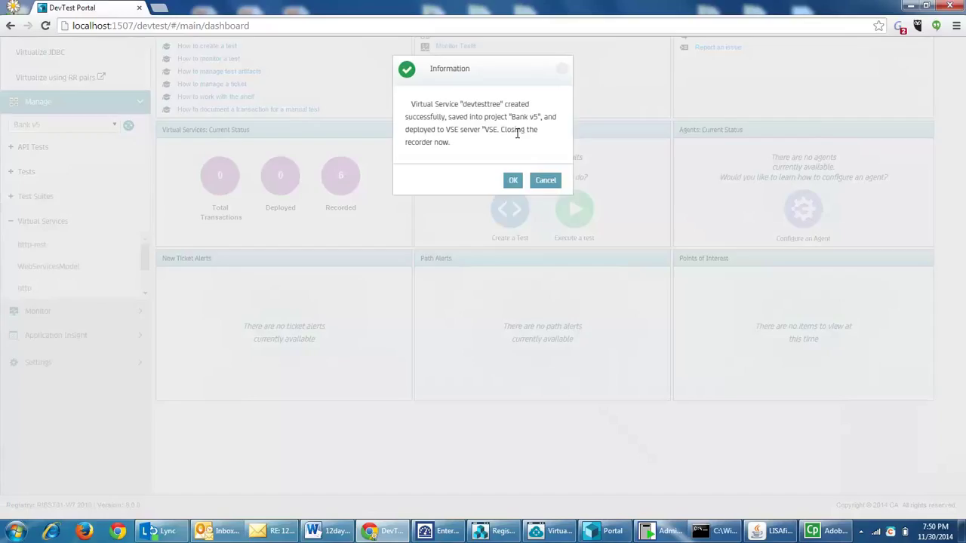
pyautogui.moveTo(489, 148)
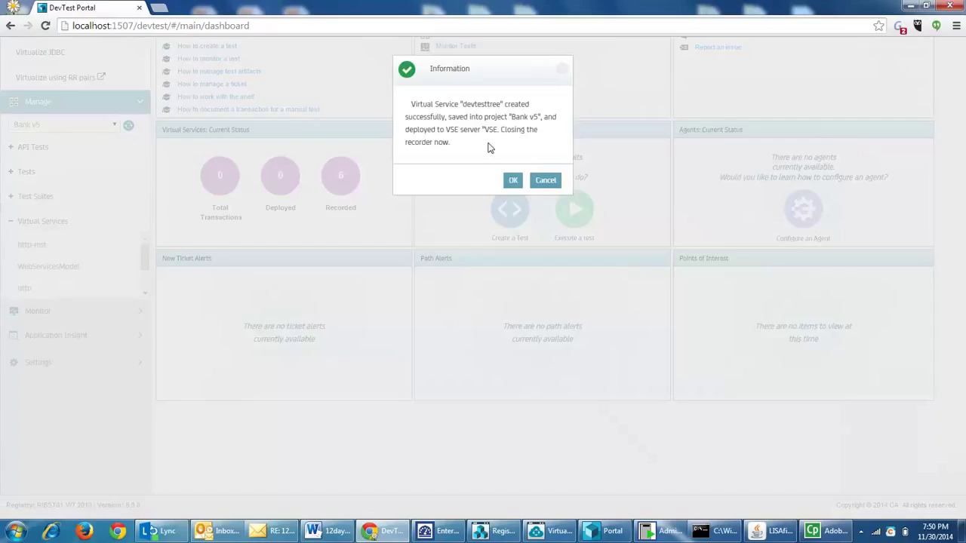
pyautogui.moveTo(507, 158)
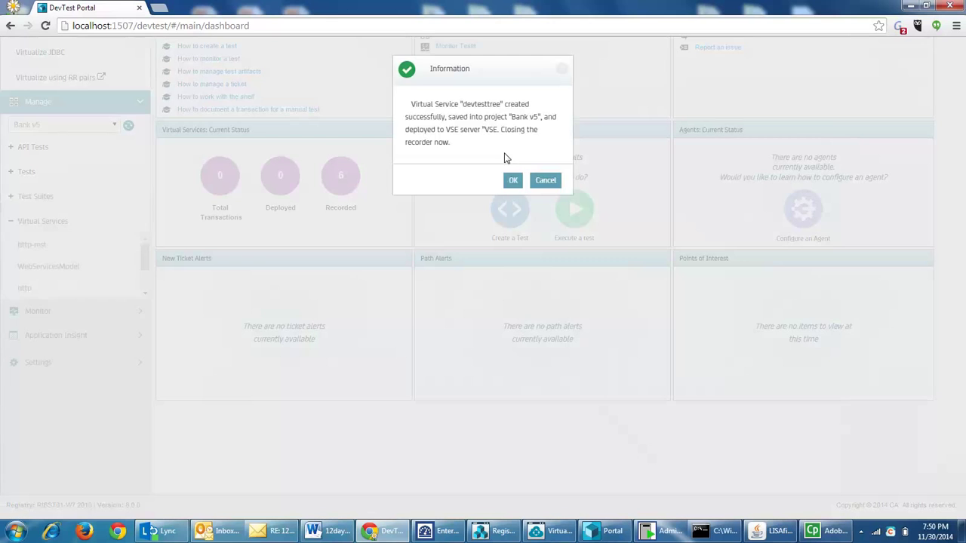
# - Dismiss the deployment confirmation and review the Virtual Services list showing devtesttree
pyautogui.click(513, 179)
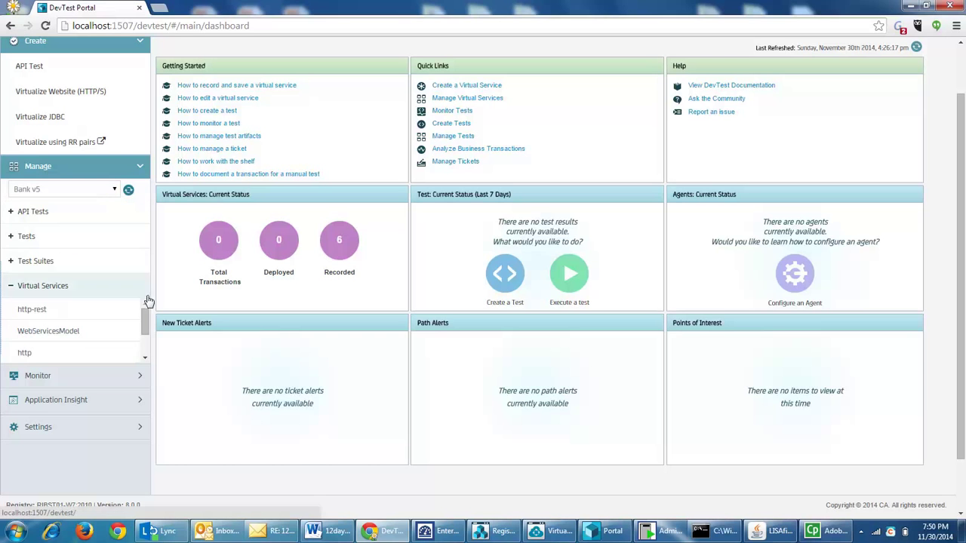
pyautogui.scroll(-3)
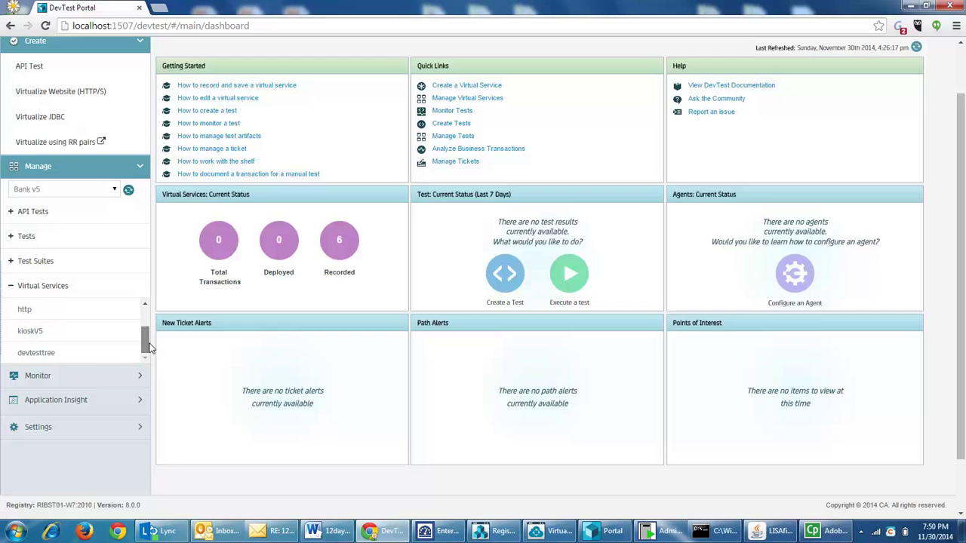